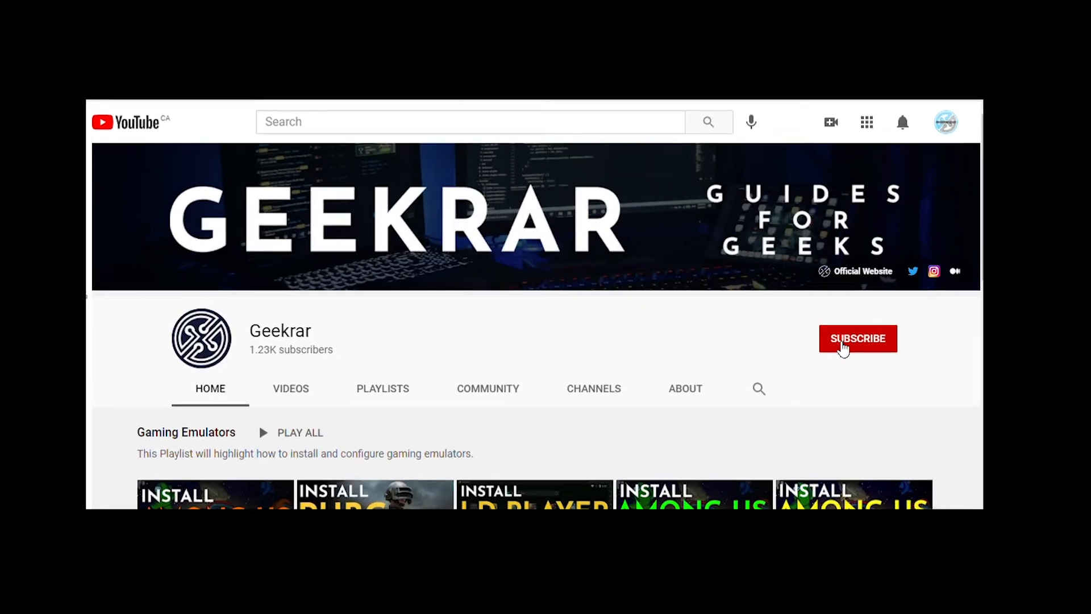
- Minimize the YouTube browser window so the Windows desktop shows
left_click(857, 339)
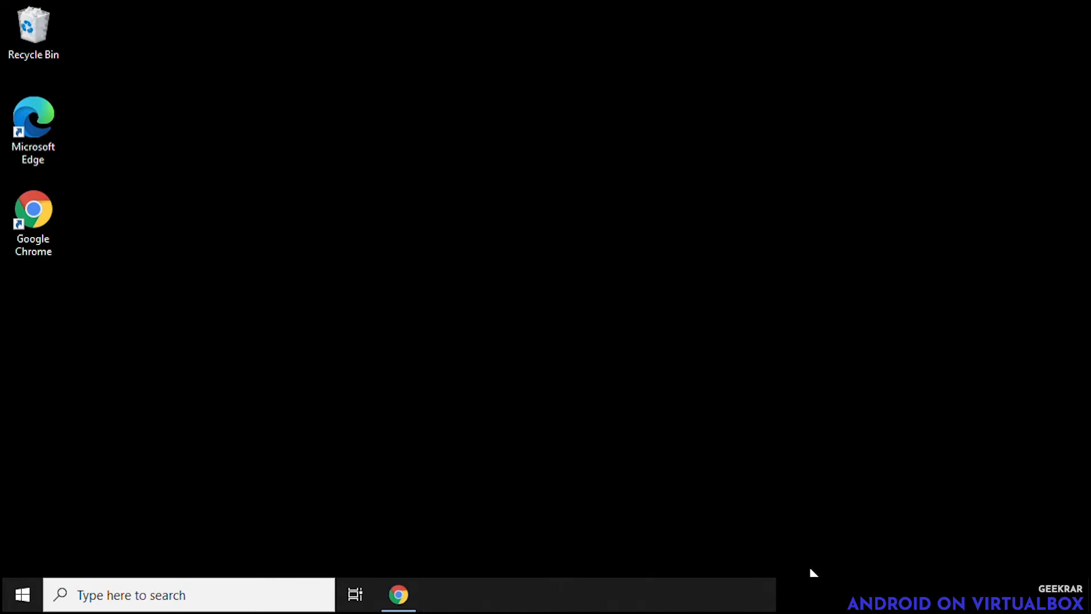
mouse_move(440, 557)
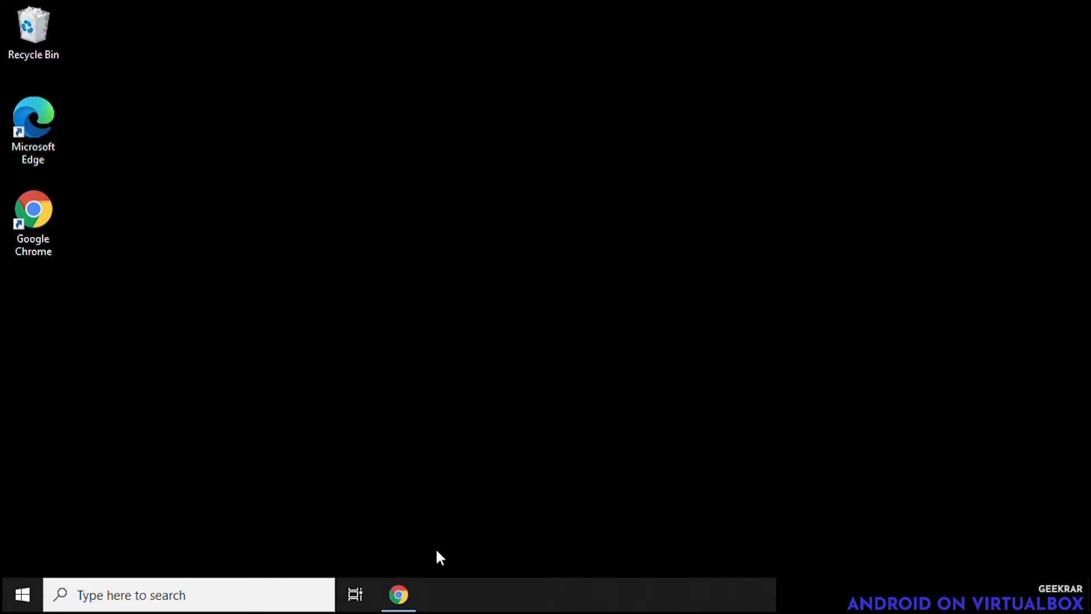
- Restore Chrome, visit android-x86.org and open the 9.0-r2 release announcement from What's New
left_click(398, 594)
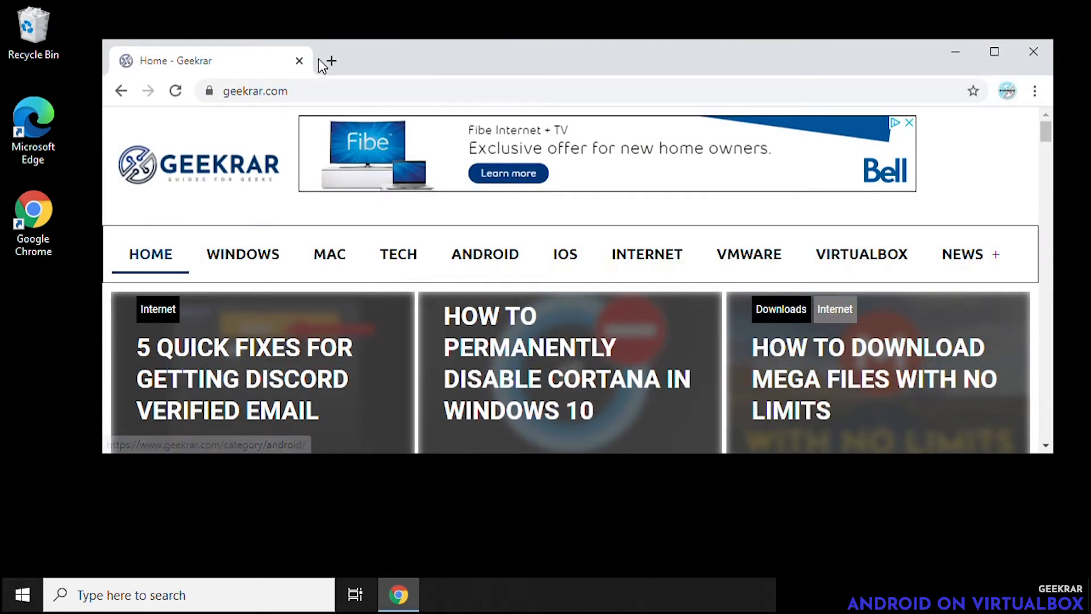
left_click(328, 61)
type("android-x86.org")
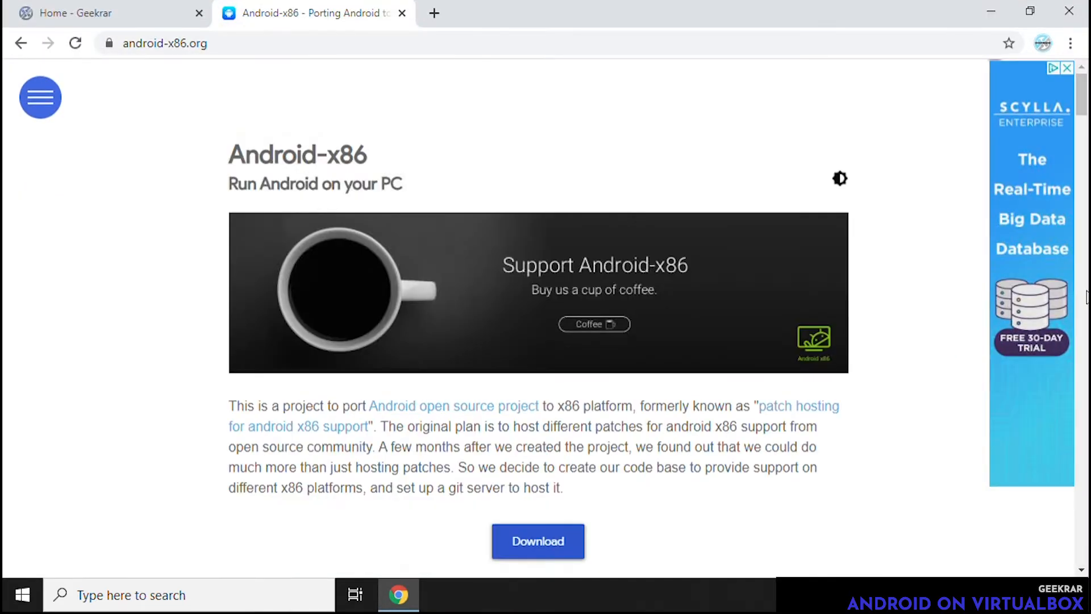
scroll("down", 3)
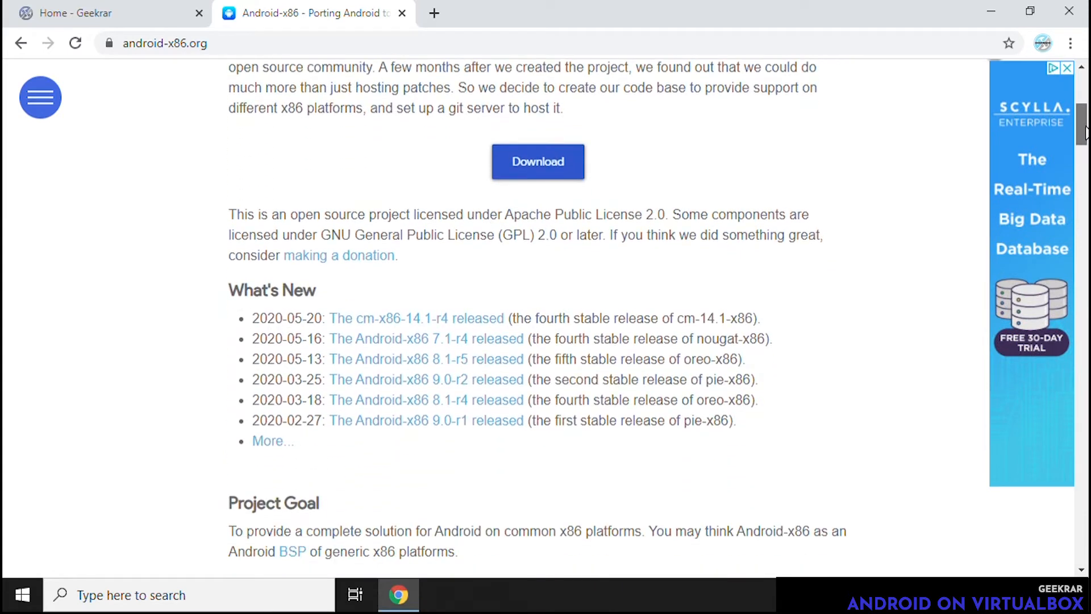
scroll("down", 3)
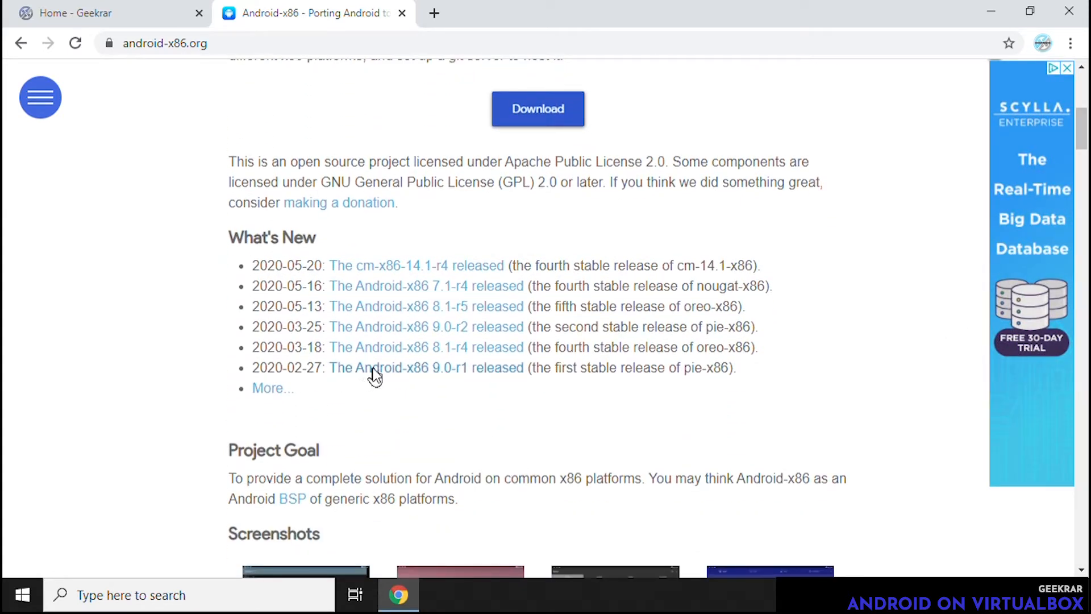
mouse_move(445, 382)
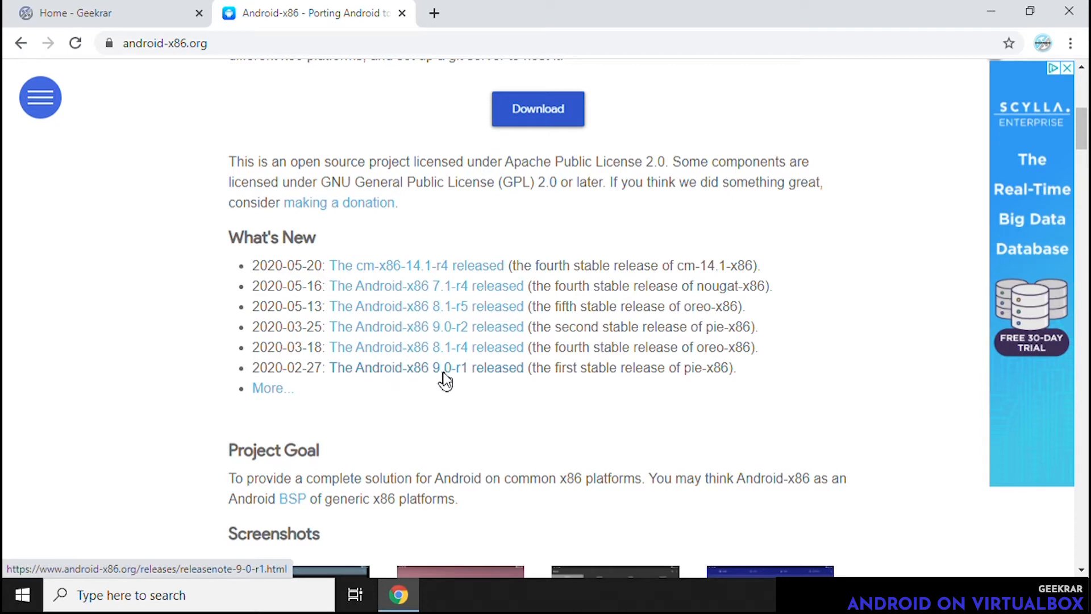
mouse_move(454, 337)
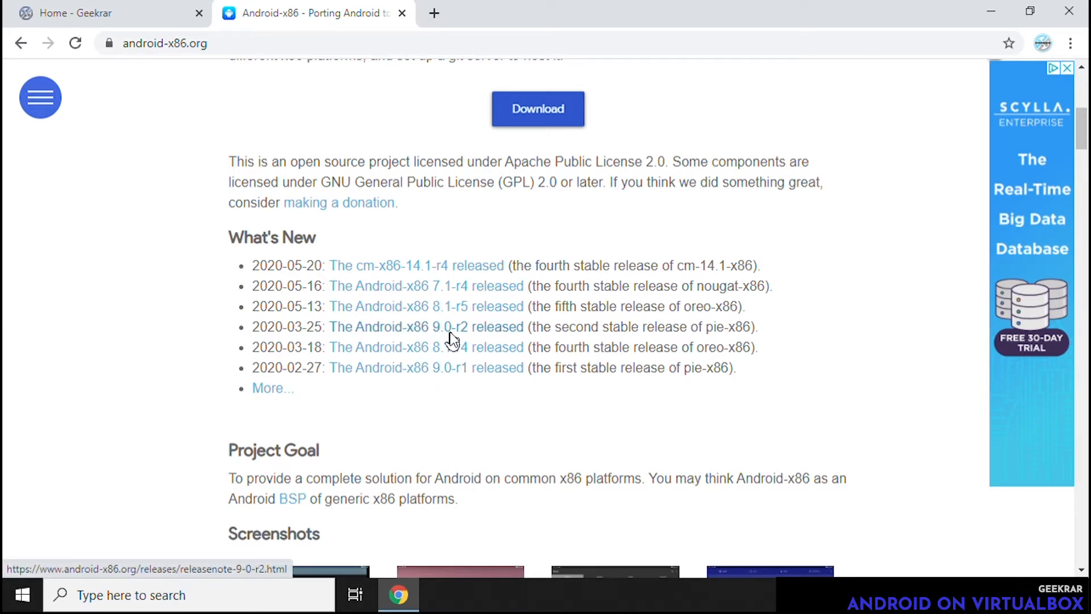
left_click(400, 326)
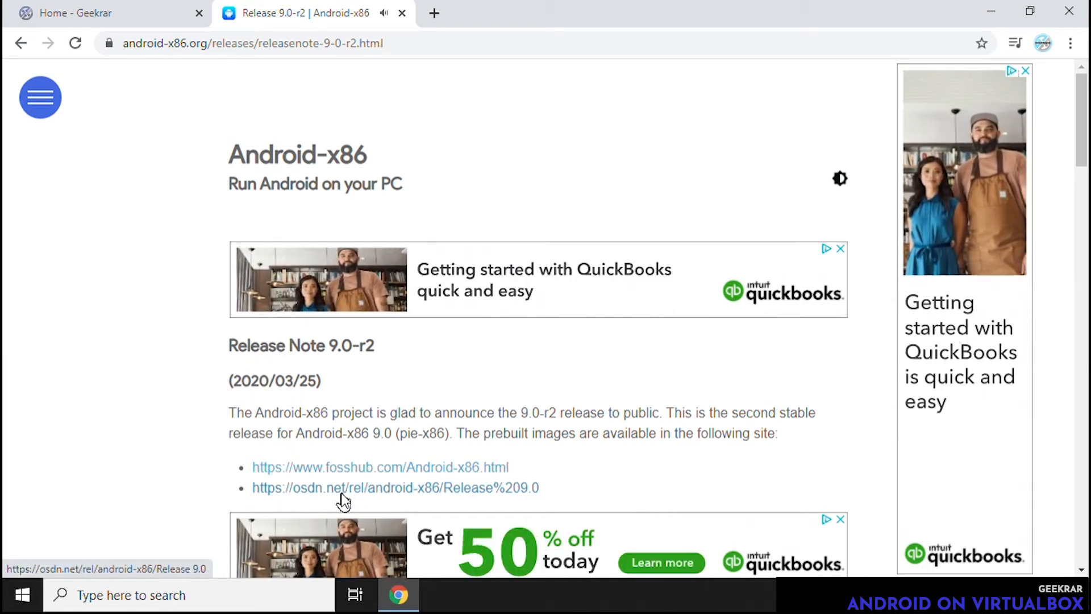
- Follow the OSDN link and start downloading android-x86_64-9.0-r2.iso from the file list
left_click(395, 488)
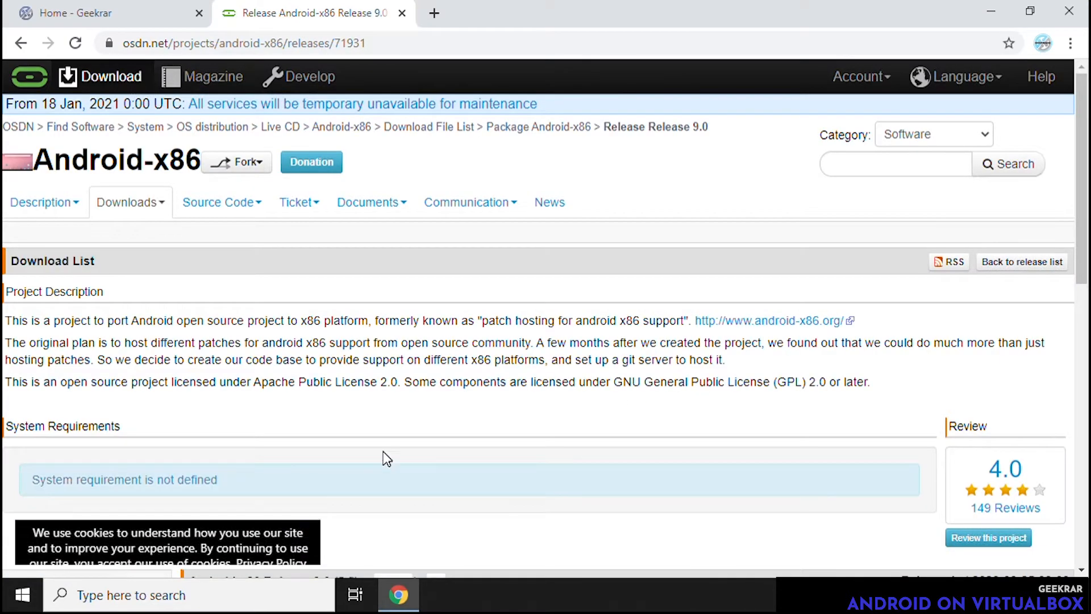
scroll("down", 3)
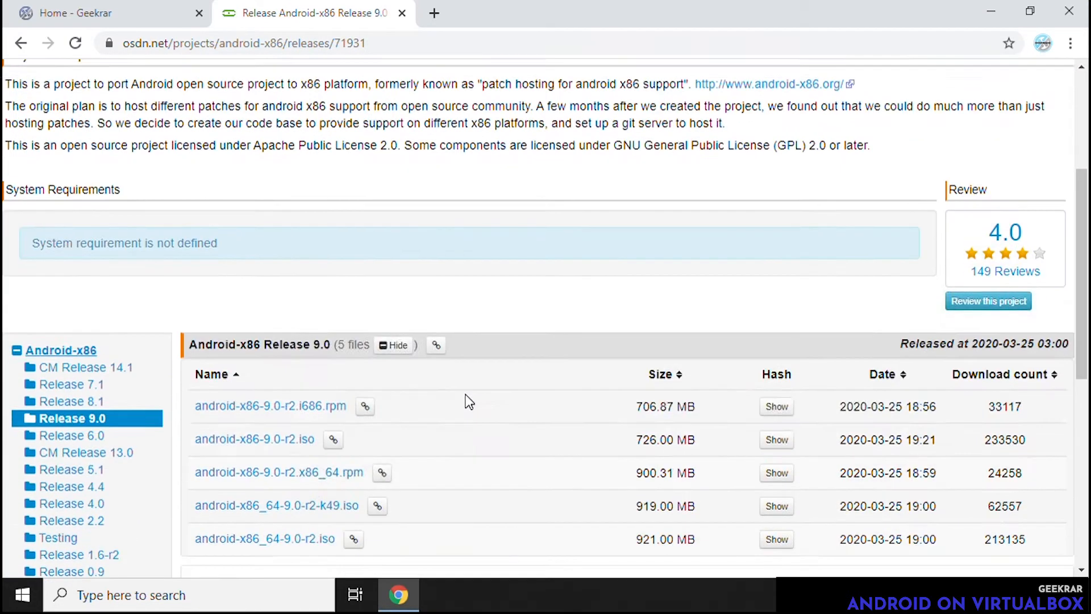
scroll("down", 3)
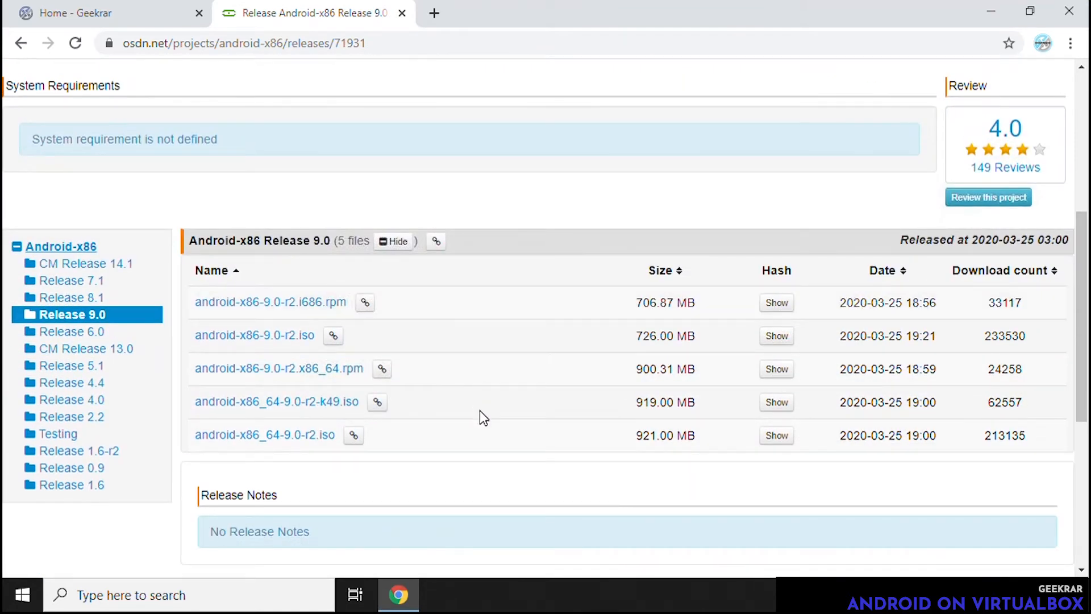
mouse_move(265, 435)
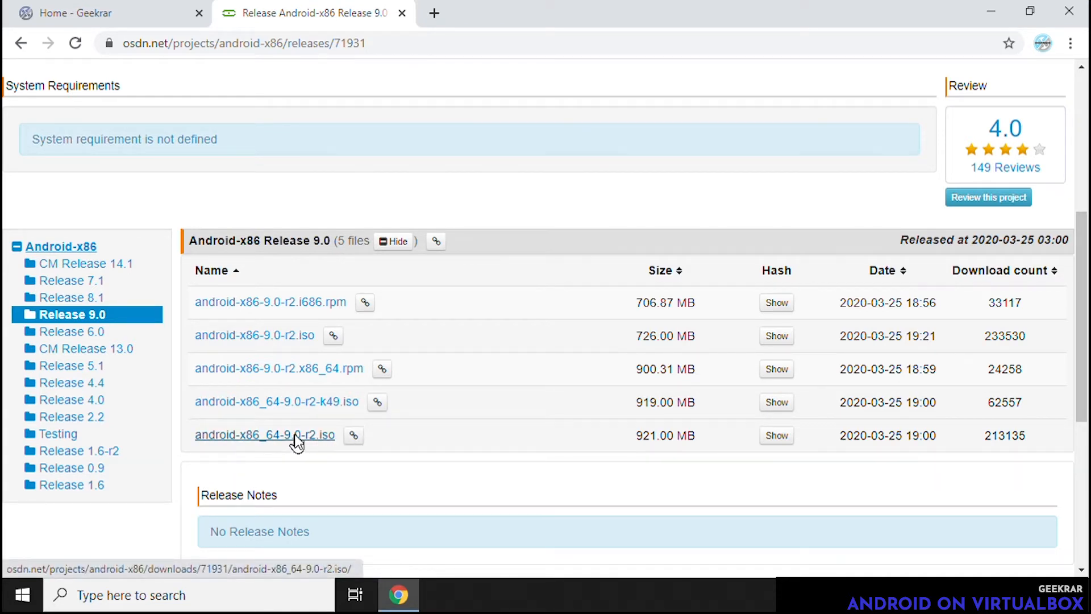
left_click(265, 434)
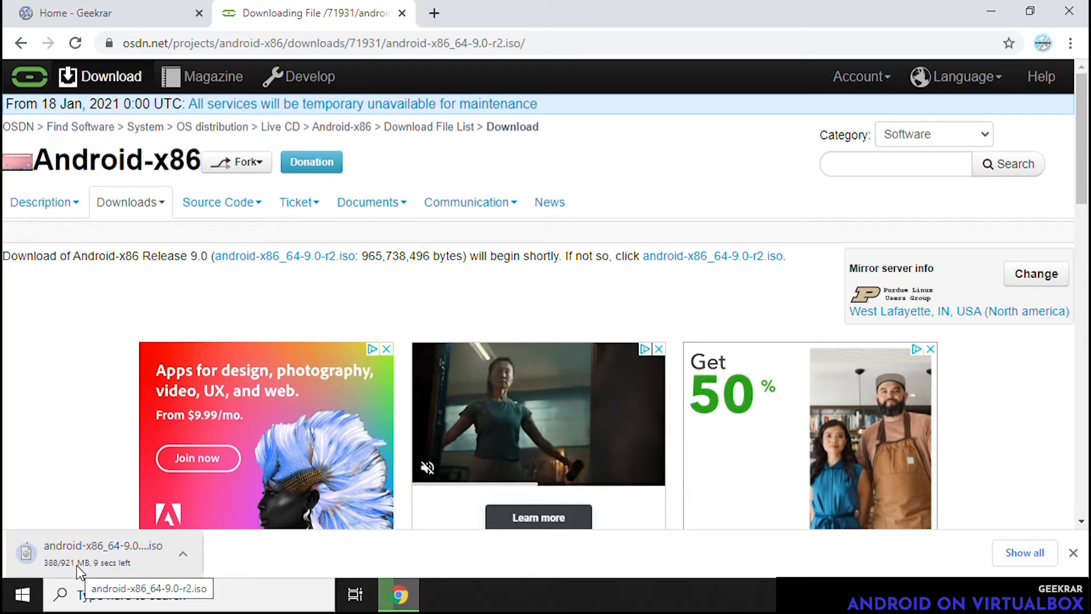
- Show the downloaded ISO in its Downloads folder and close Chrome
left_click(183, 554)
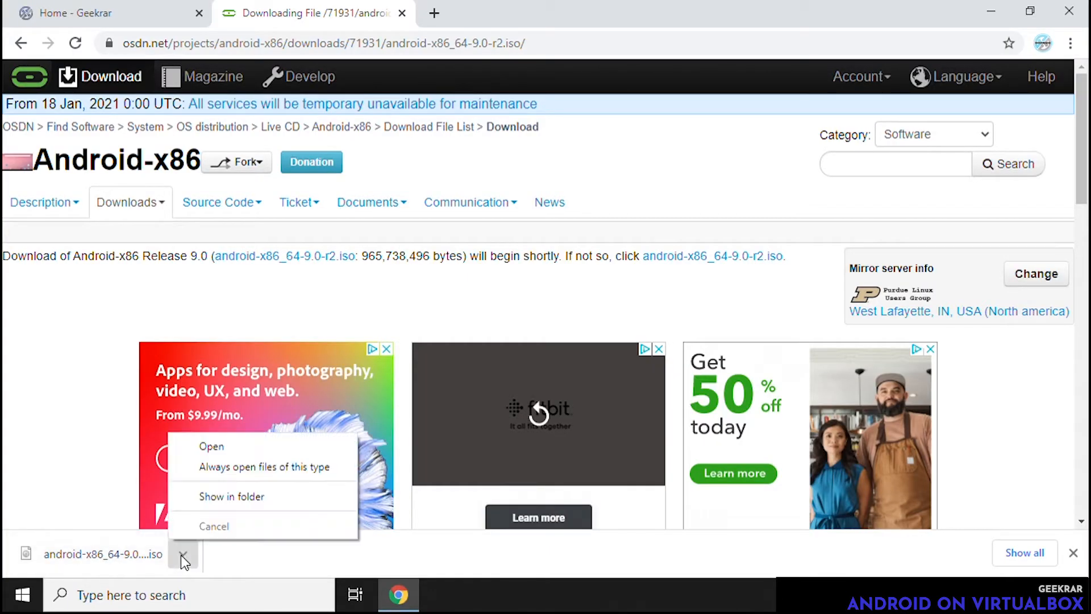
left_click(230, 496)
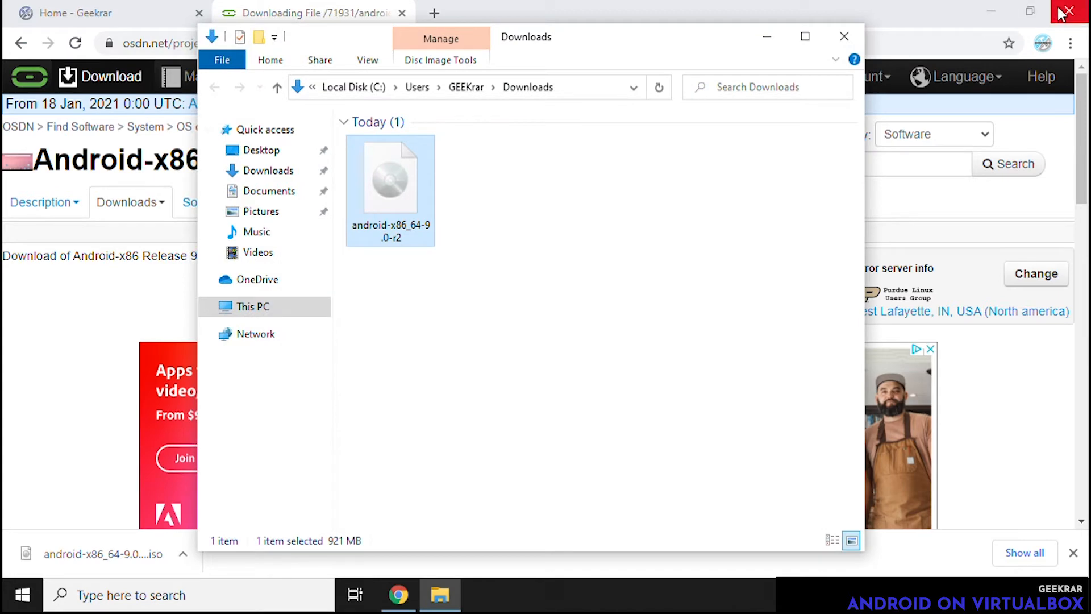
left_click(1069, 12)
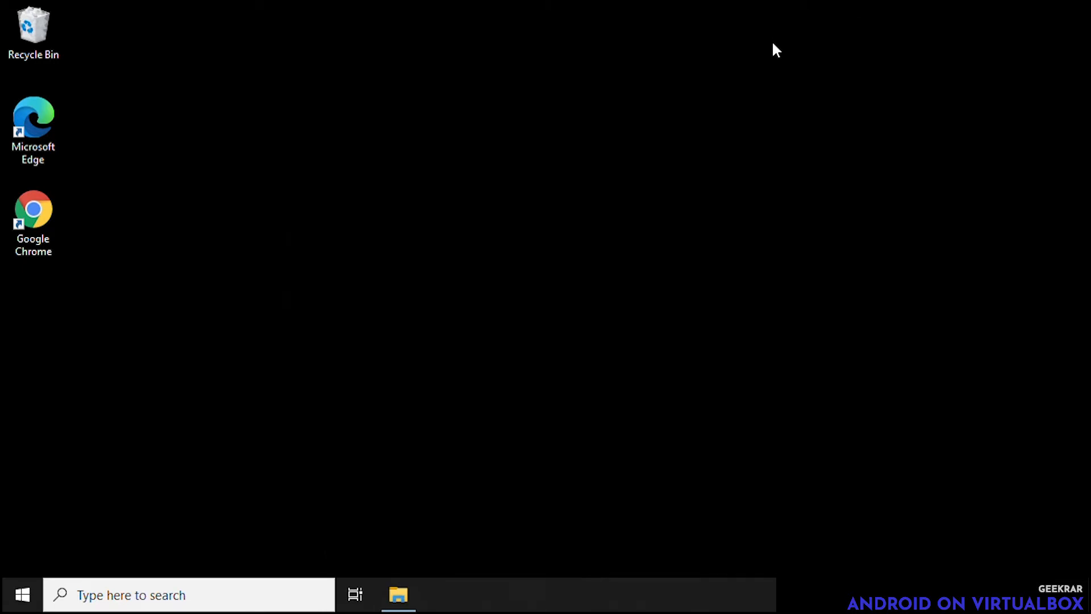
- Search the Start menu for 'virt' to launch Oracle VM VirtualBox Manager
left_click(21, 595)
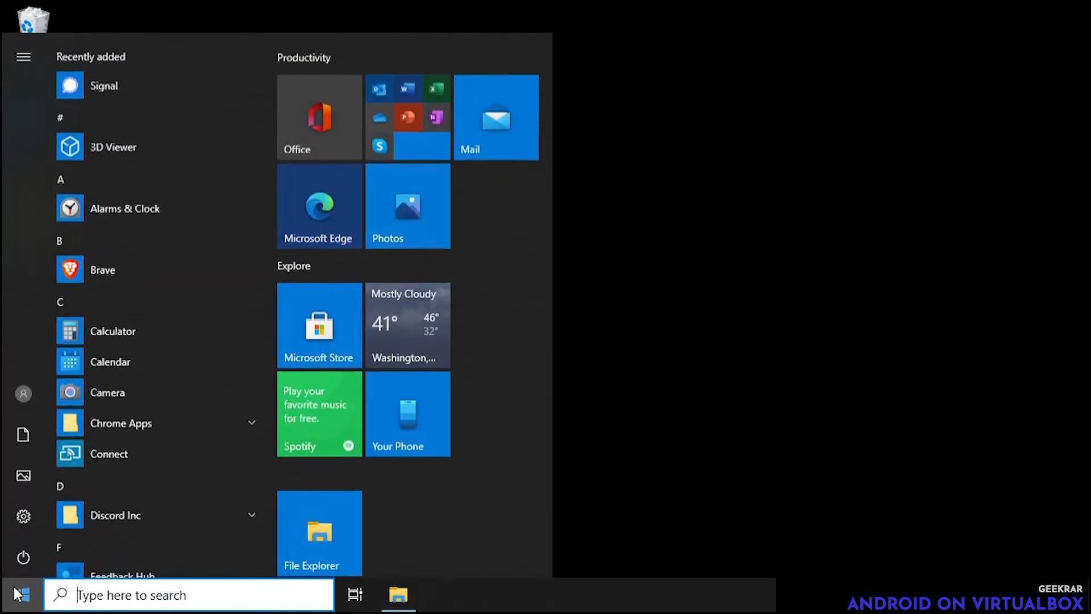
type("virt")
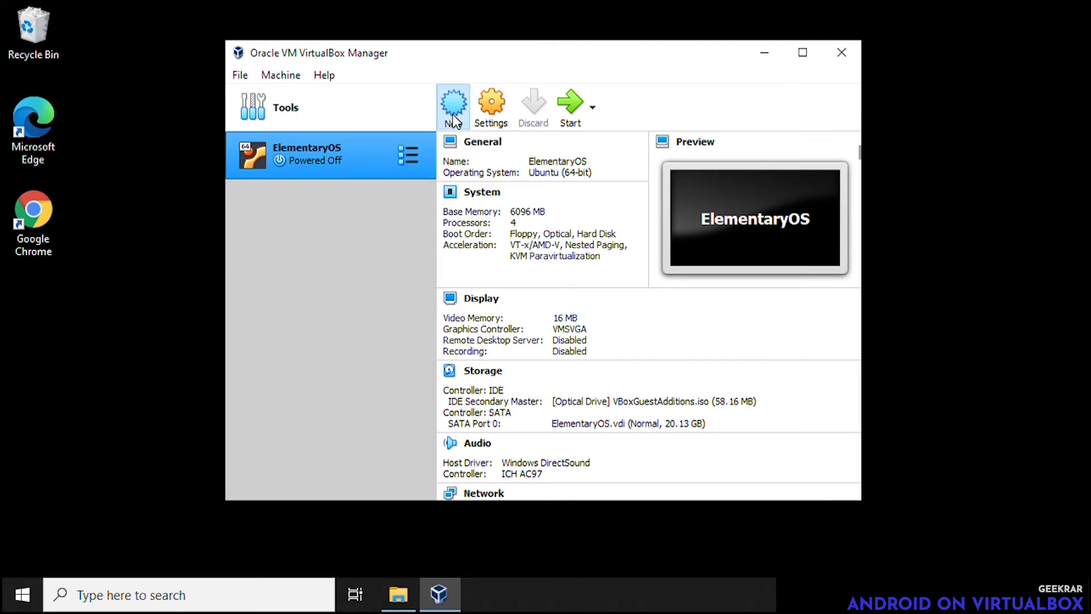
- Create a new VM named 'Android 9' with type Linux and version Other Linux (64-bit)
left_click(452, 107)
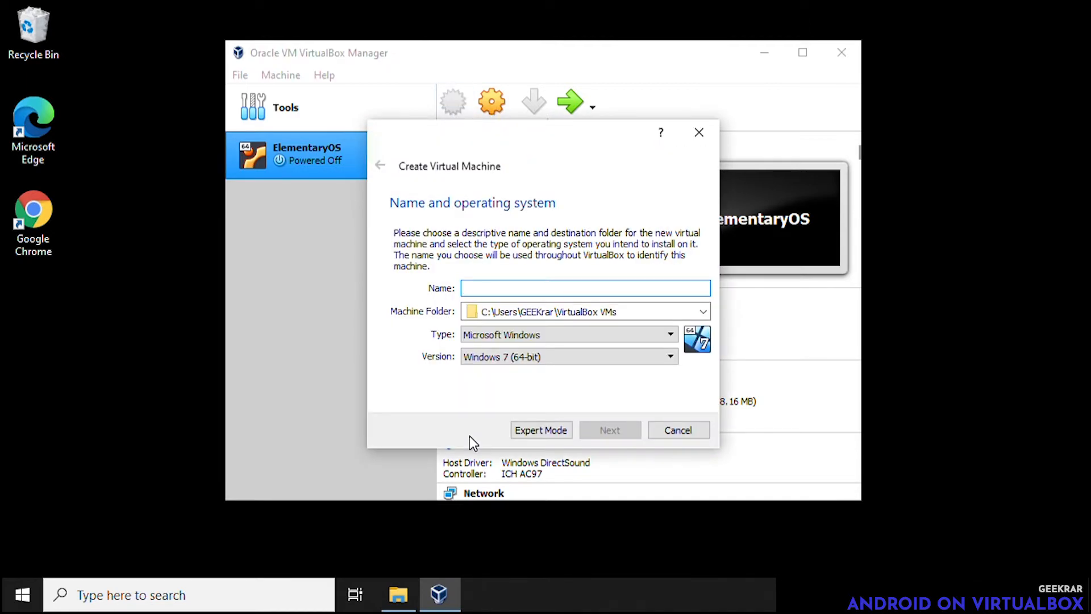
type("A")
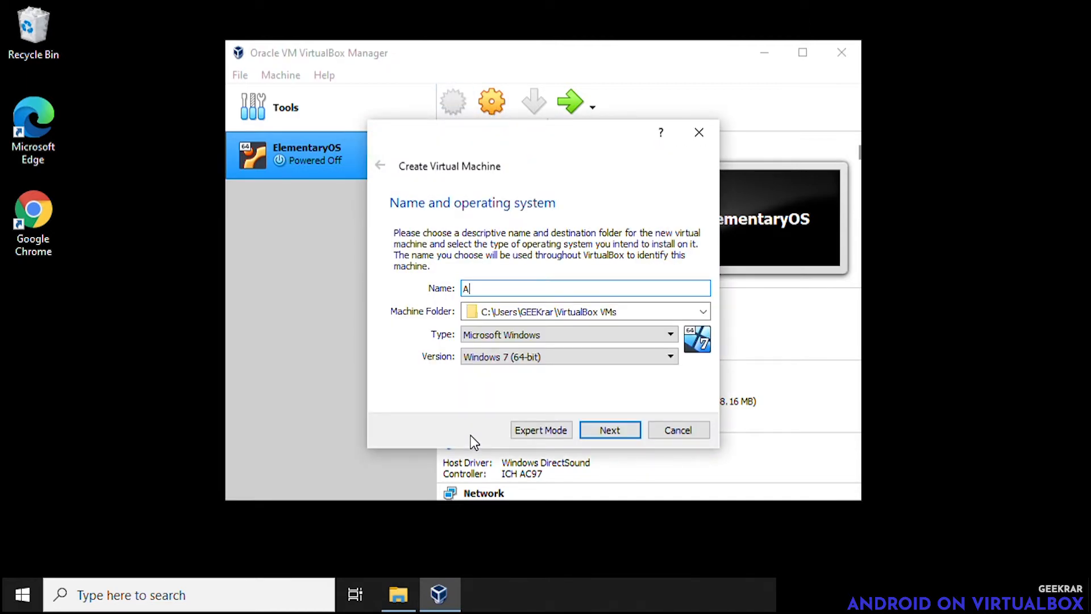
type("nd")
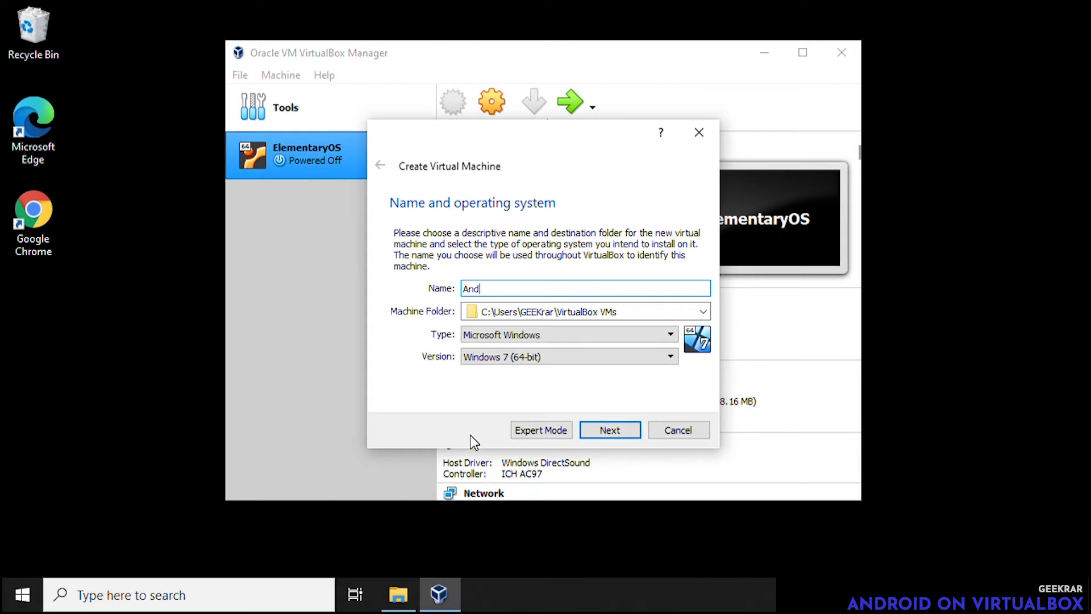
type("roid")
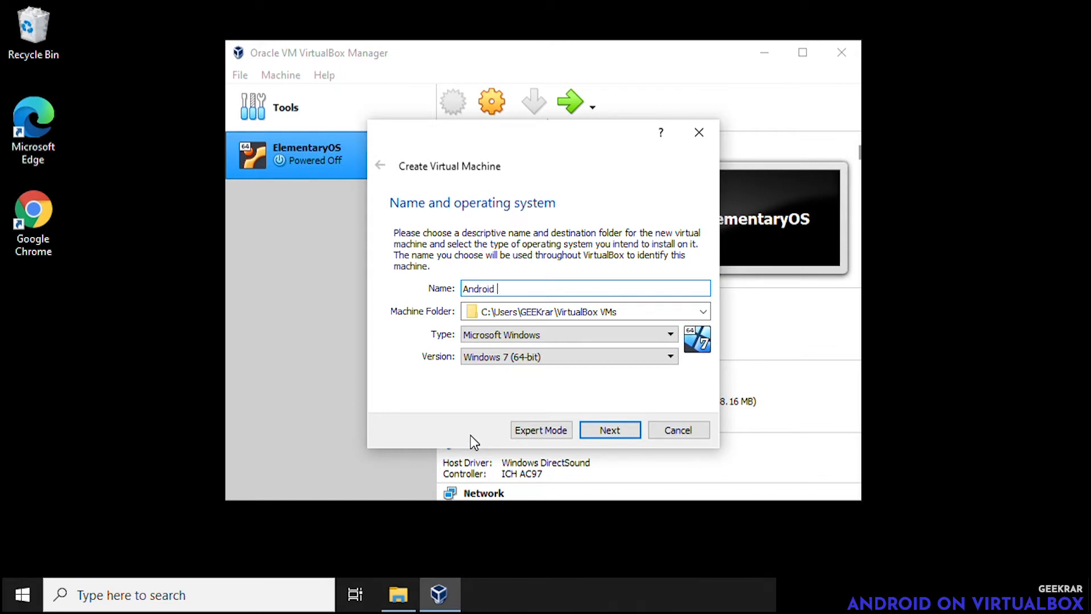
type("9")
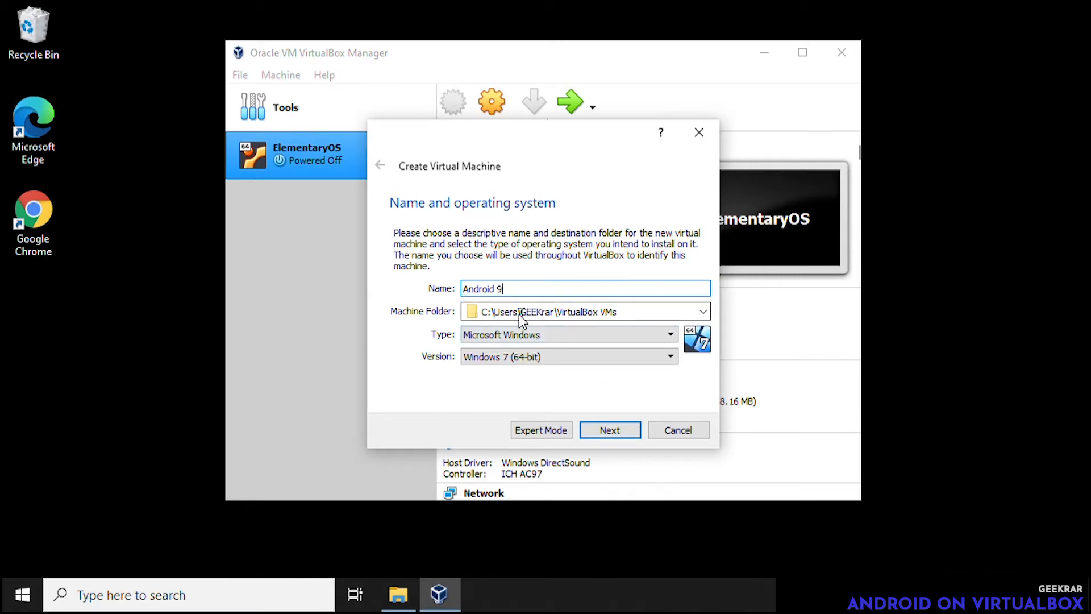
left_click(668, 334)
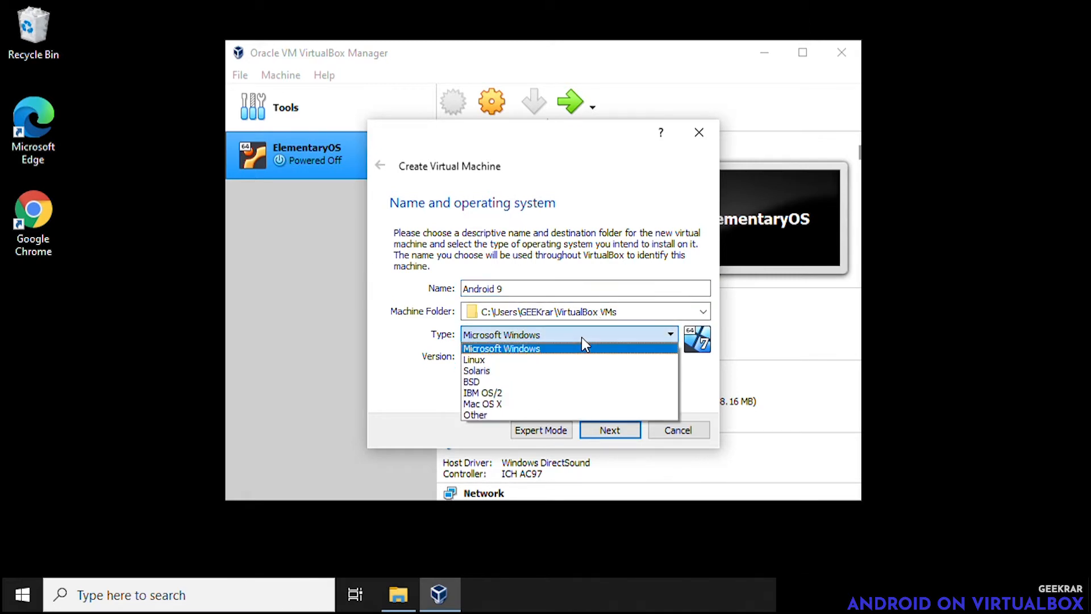
left_click(473, 360)
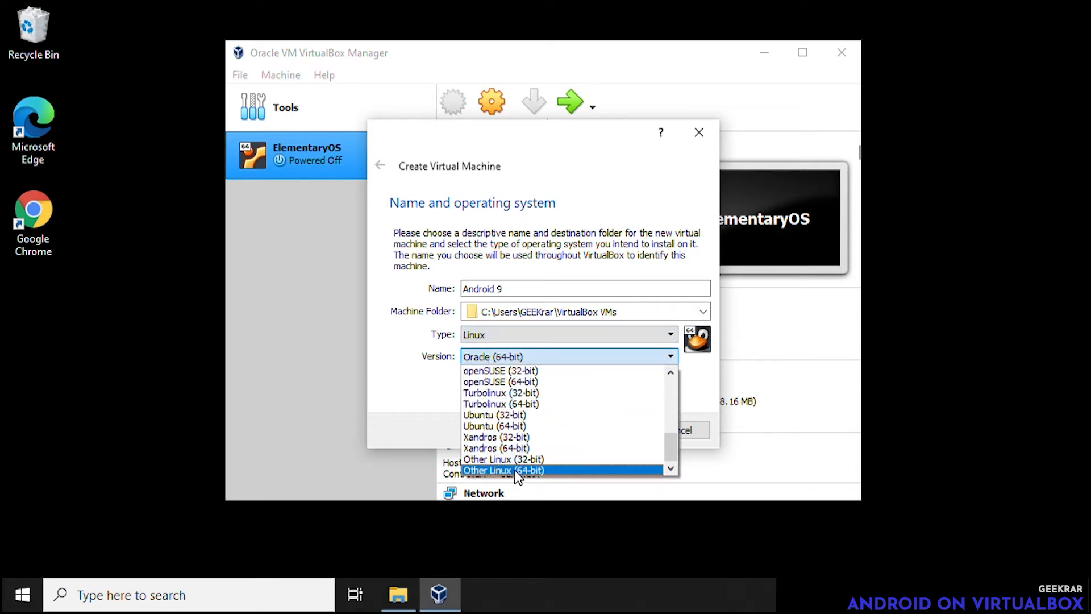
left_click(501, 470)
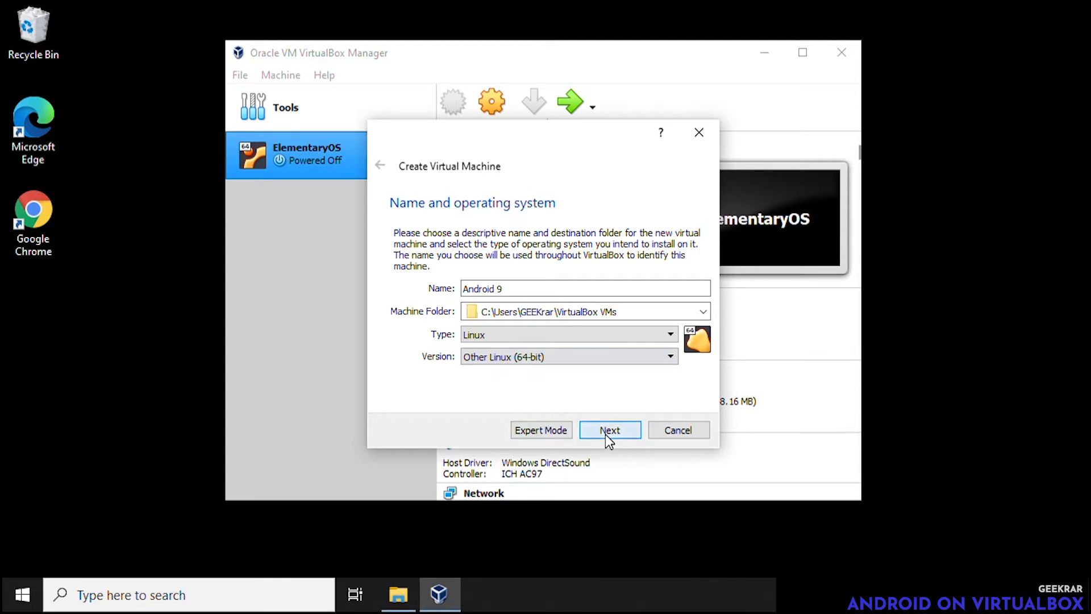
- Set the memory size to 4096 MB and continue to the hard disk step
left_click(609, 429)
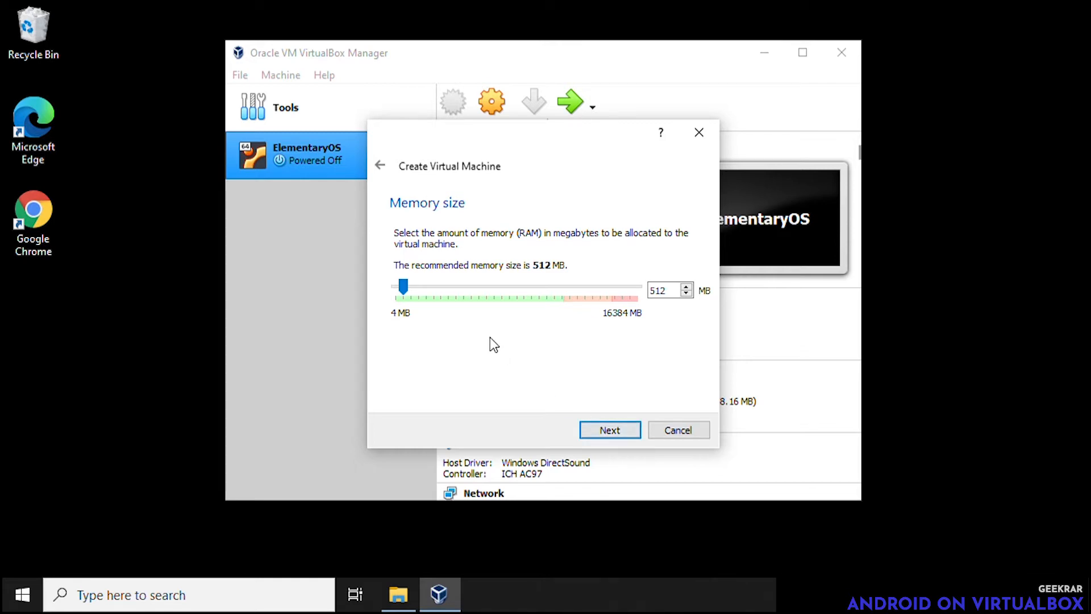
mouse_move(644, 317)
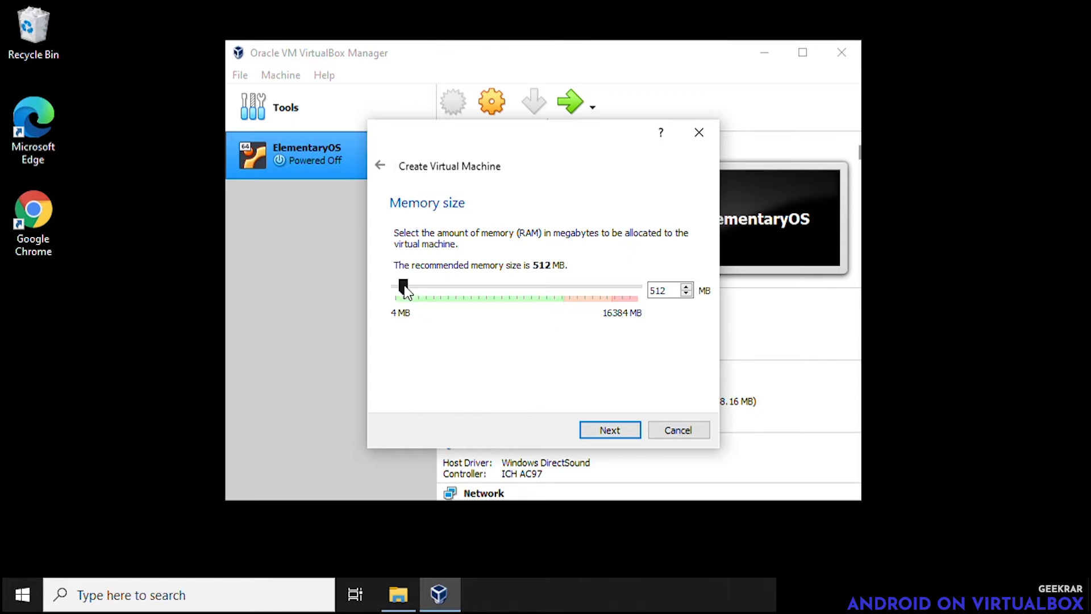
left_click_drag(402, 288, 436, 288)
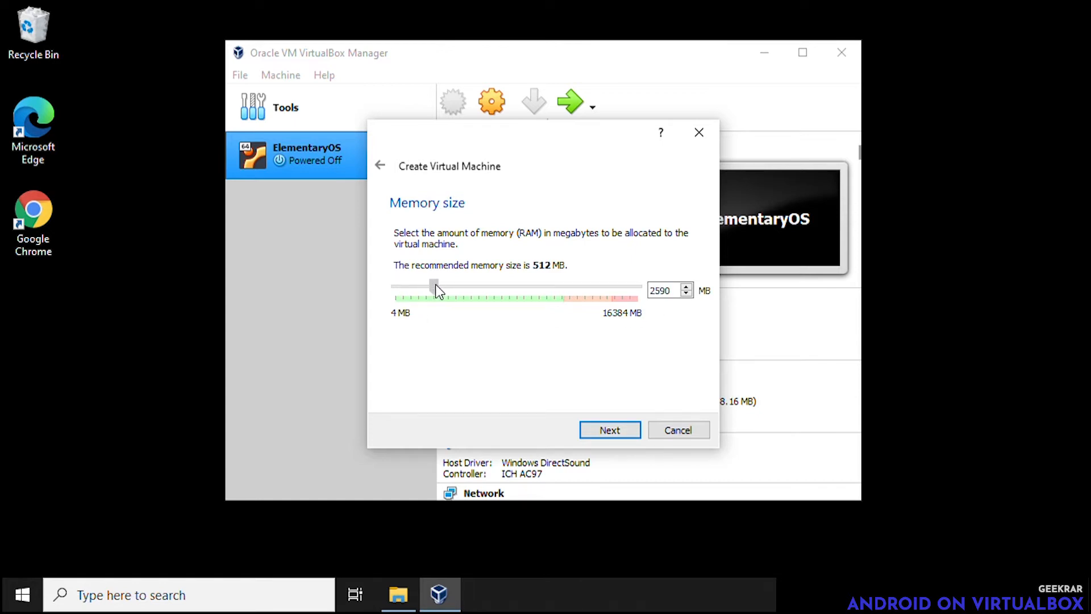
left_click_drag(435, 287, 456, 287)
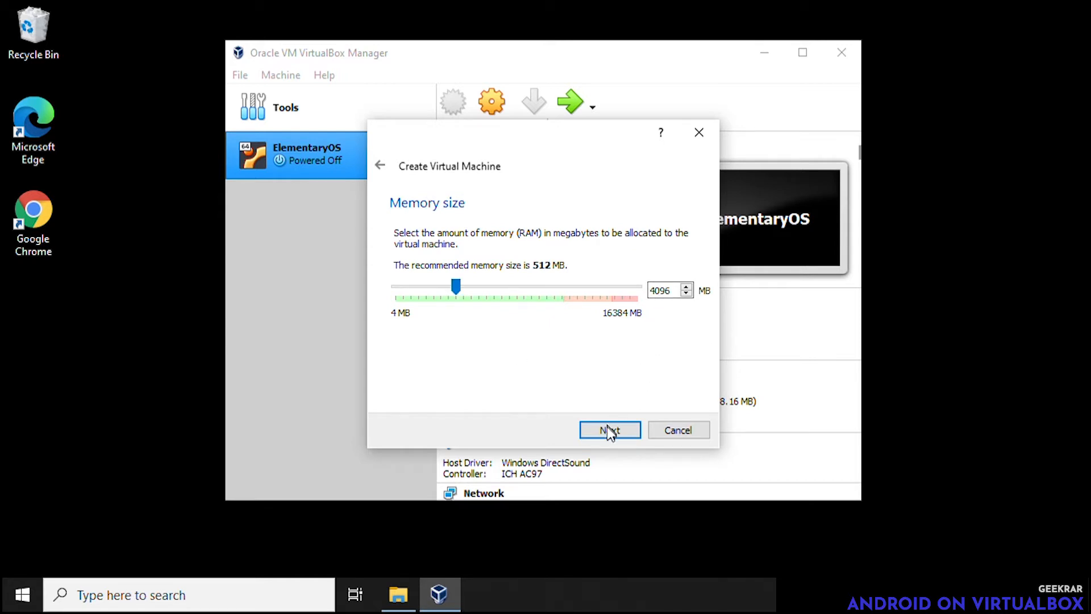
left_click(609, 430)
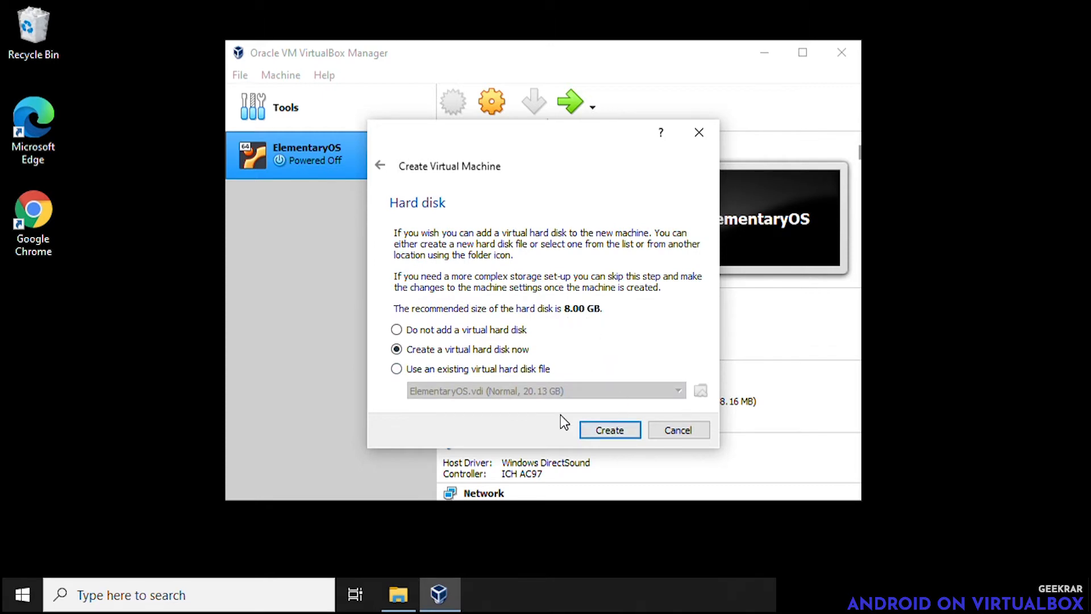
- Create a dynamically allocated 10.00 GB VDI disk and finish the machine
left_click(608, 430)
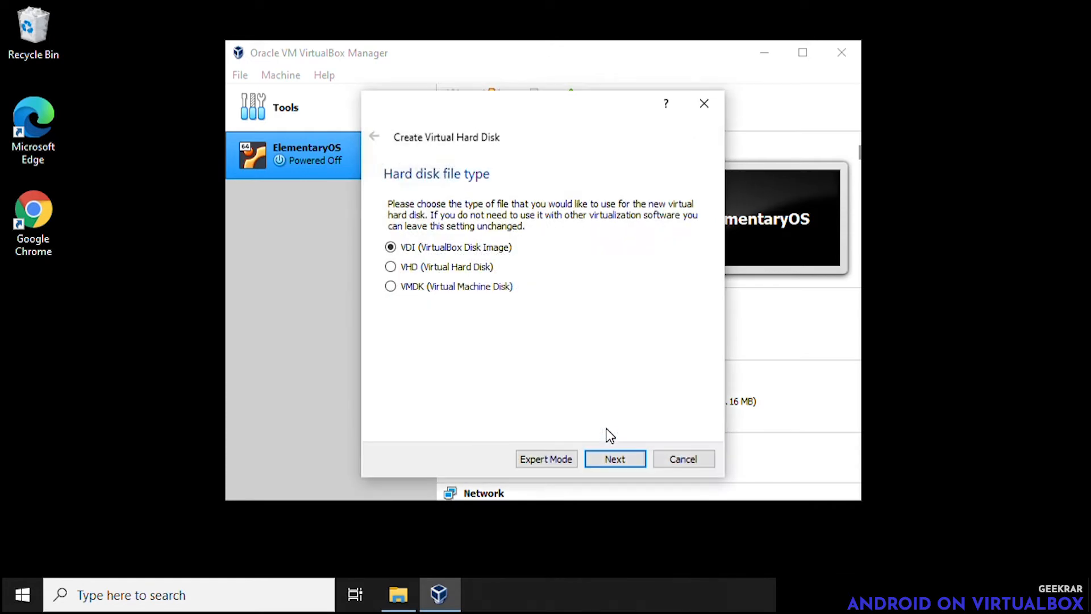
mouse_move(582, 410)
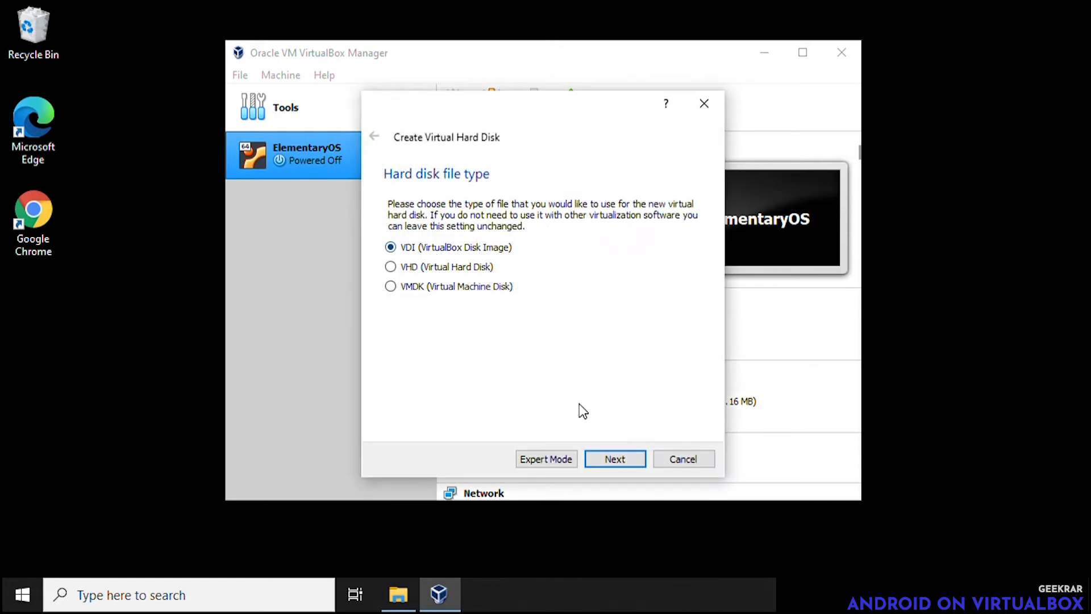
left_click(613, 458)
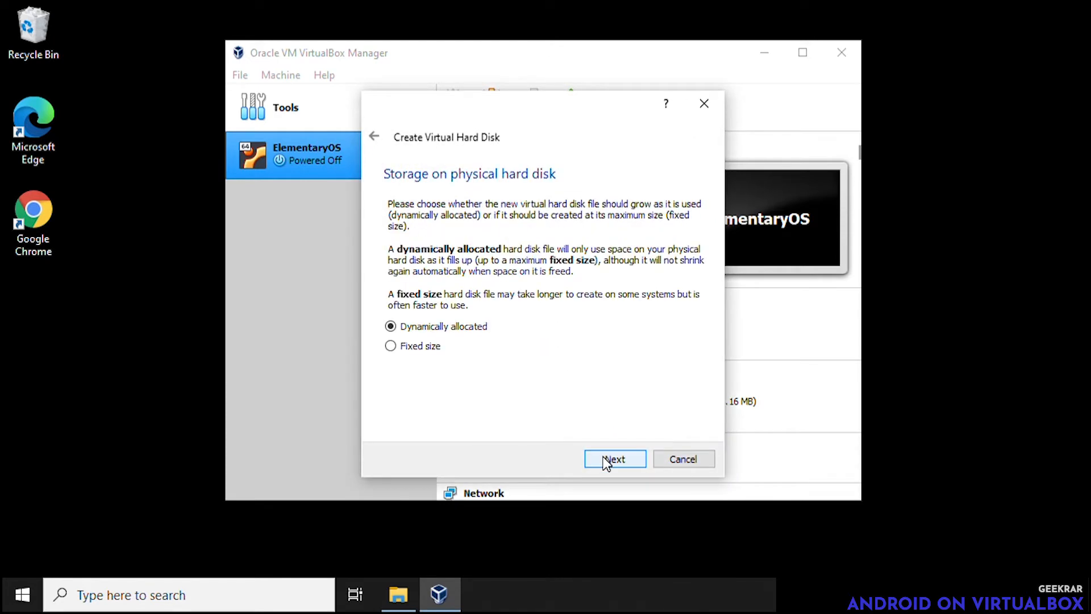
mouse_move(625, 446)
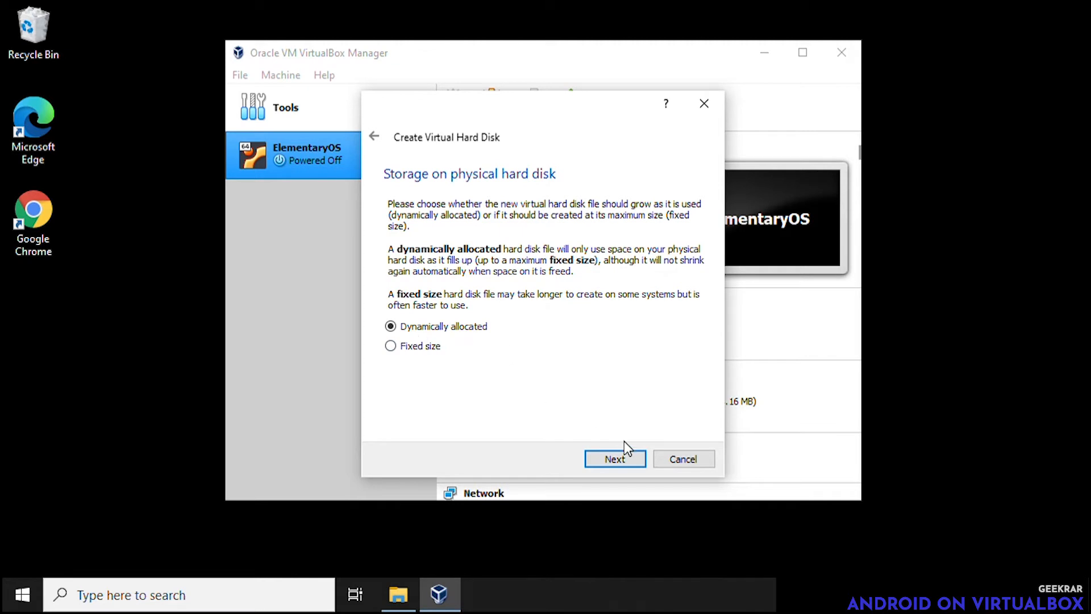
left_click(615, 458)
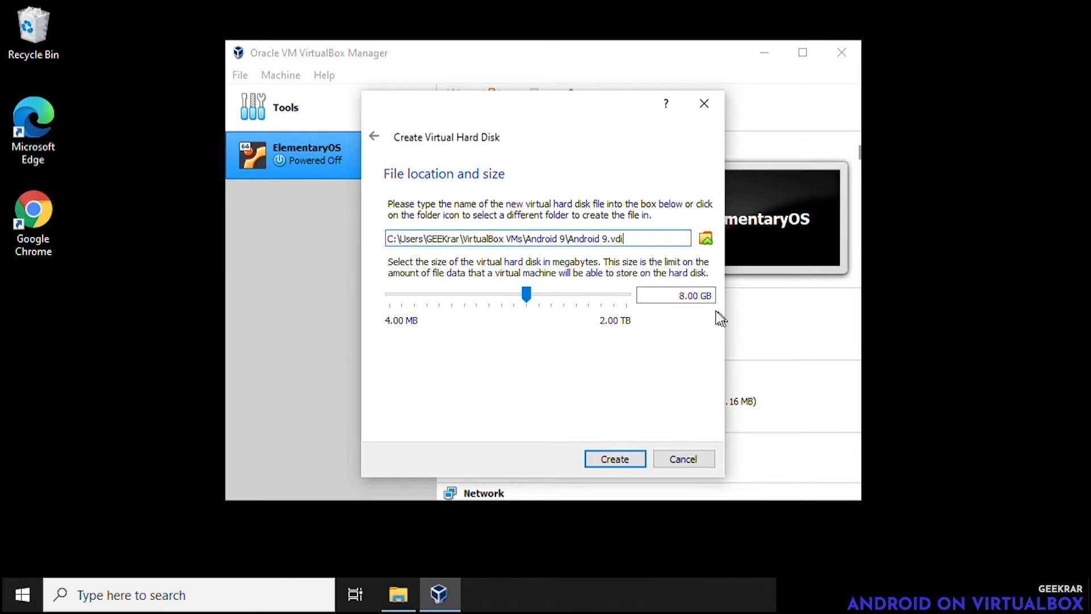
left_click(675, 294)
type("10")
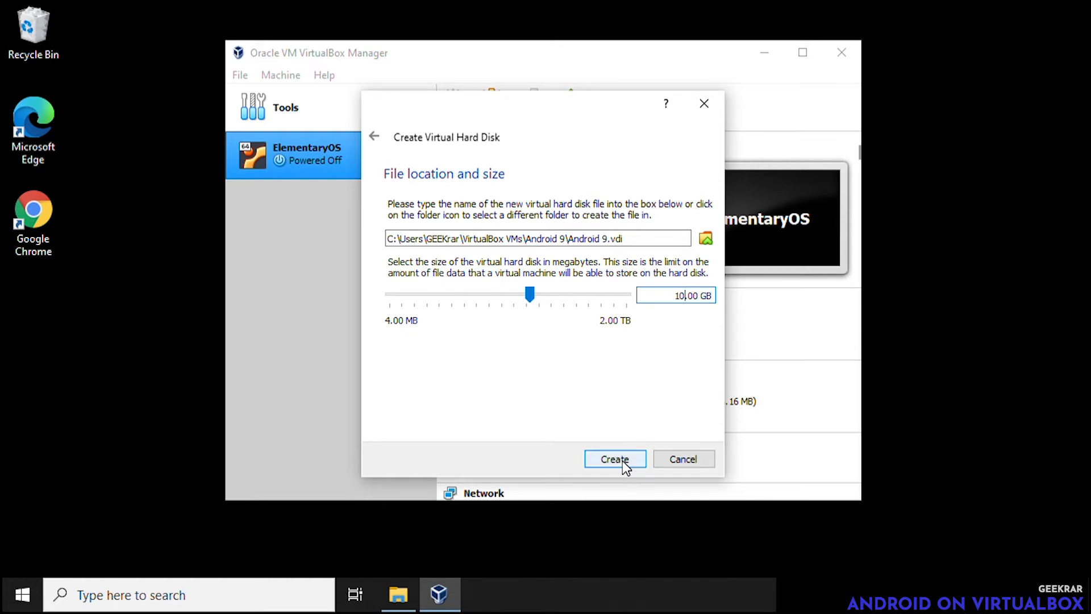
left_click(615, 458)
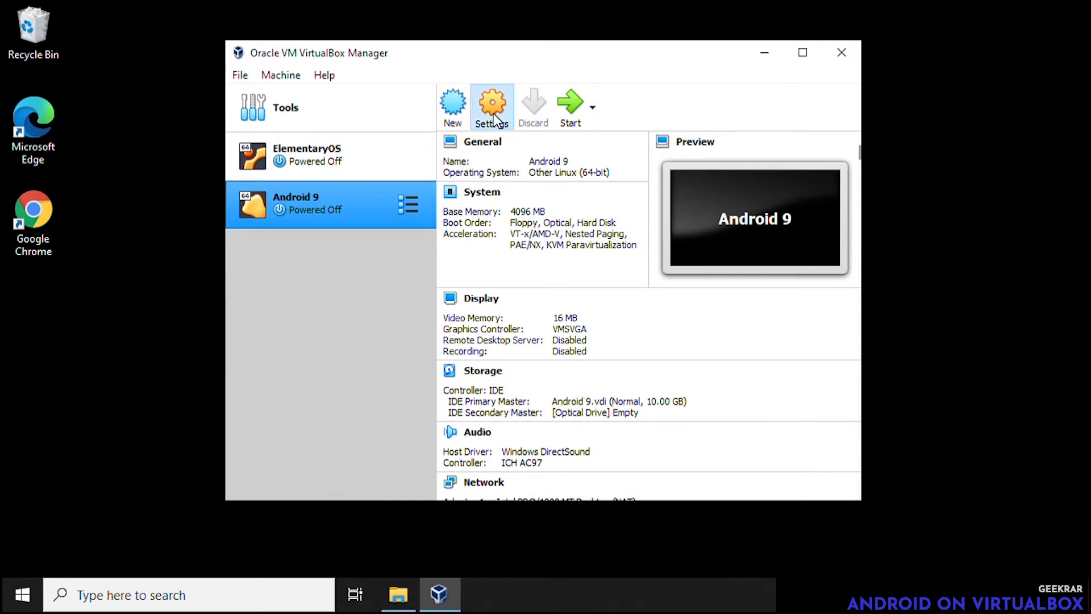
- In Settings > System > Processor, set the Android 9 machine to 2 CPUs
left_click(491, 107)
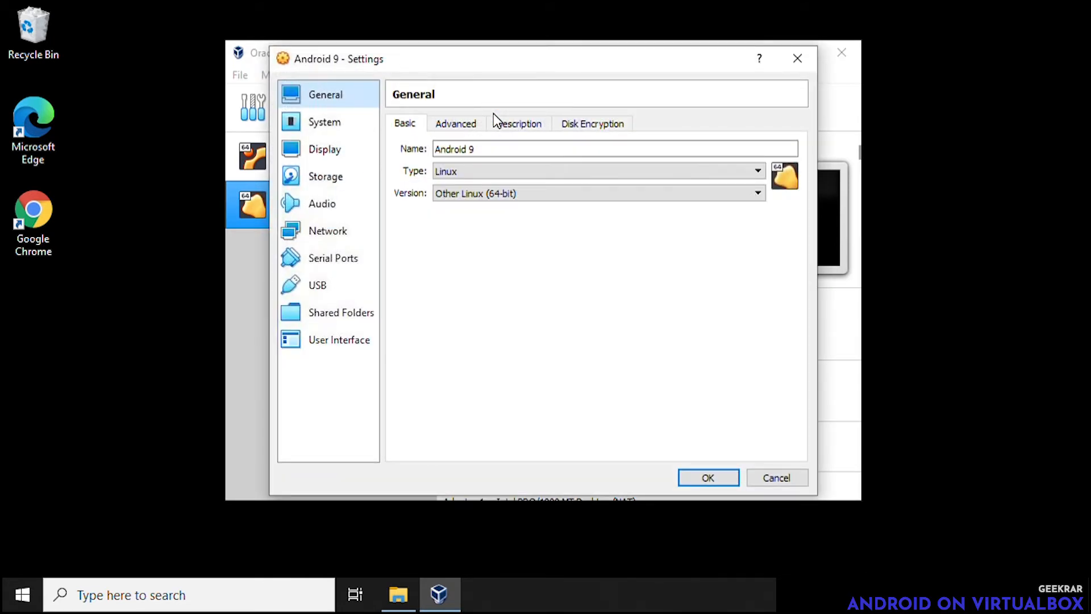
left_click(324, 122)
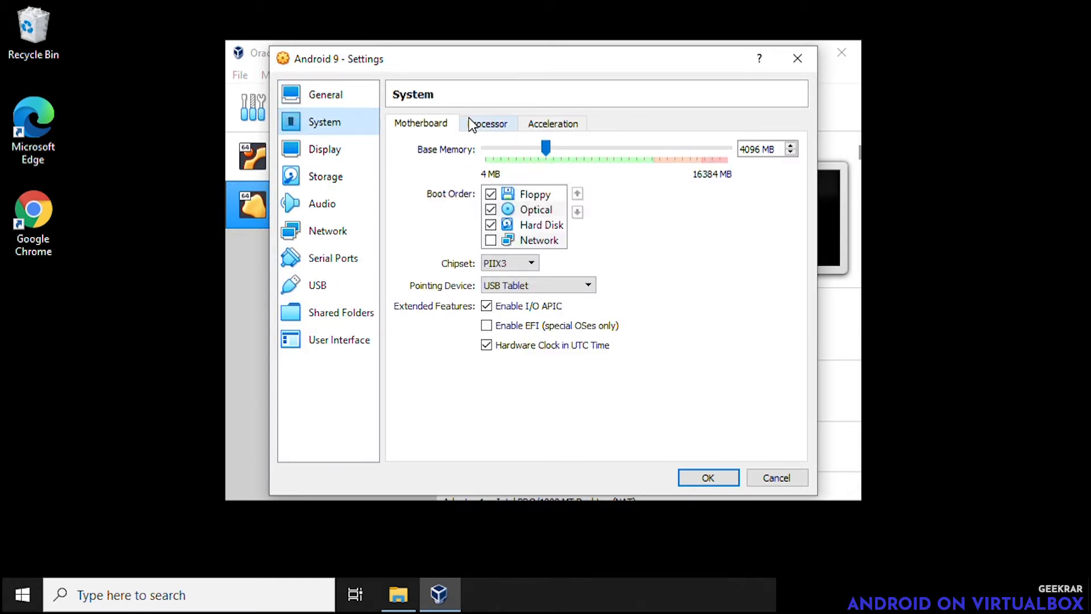
left_click(488, 123)
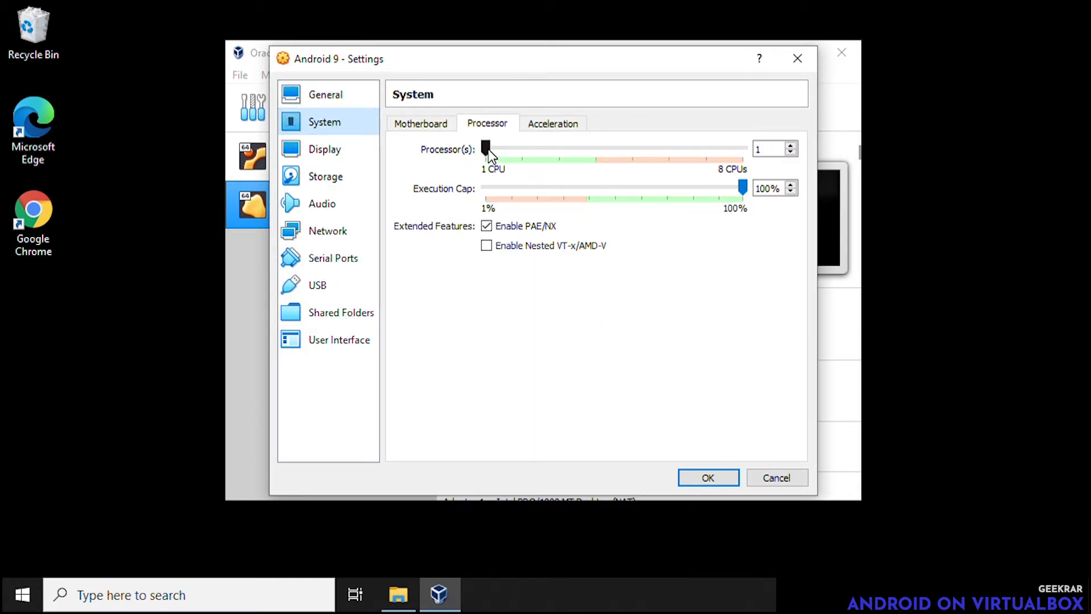
left_click_drag(487, 148, 523, 148)
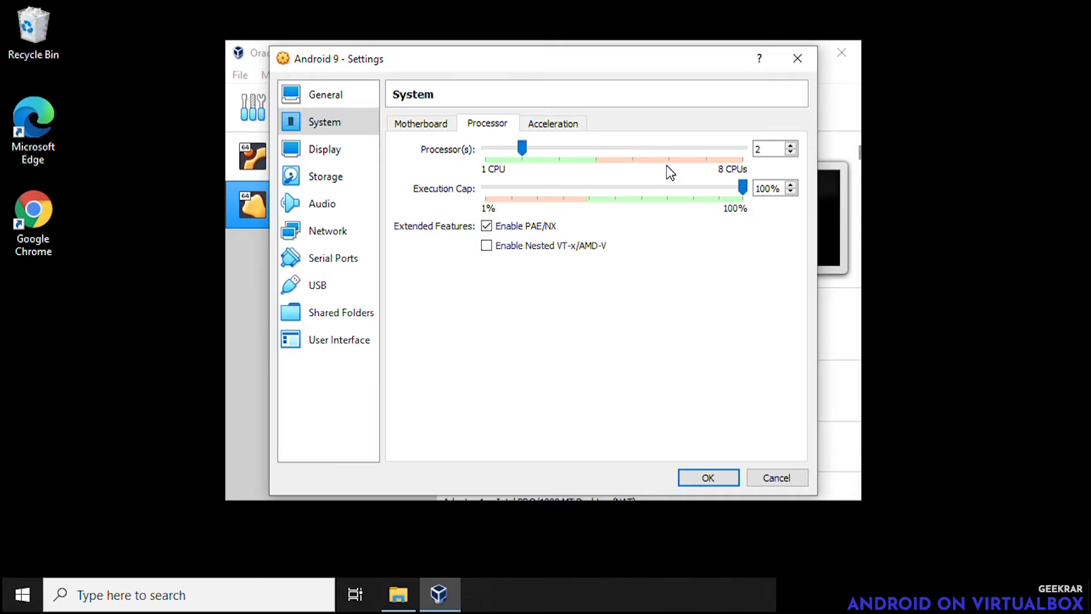
left_click_drag(523, 146, 560, 147)
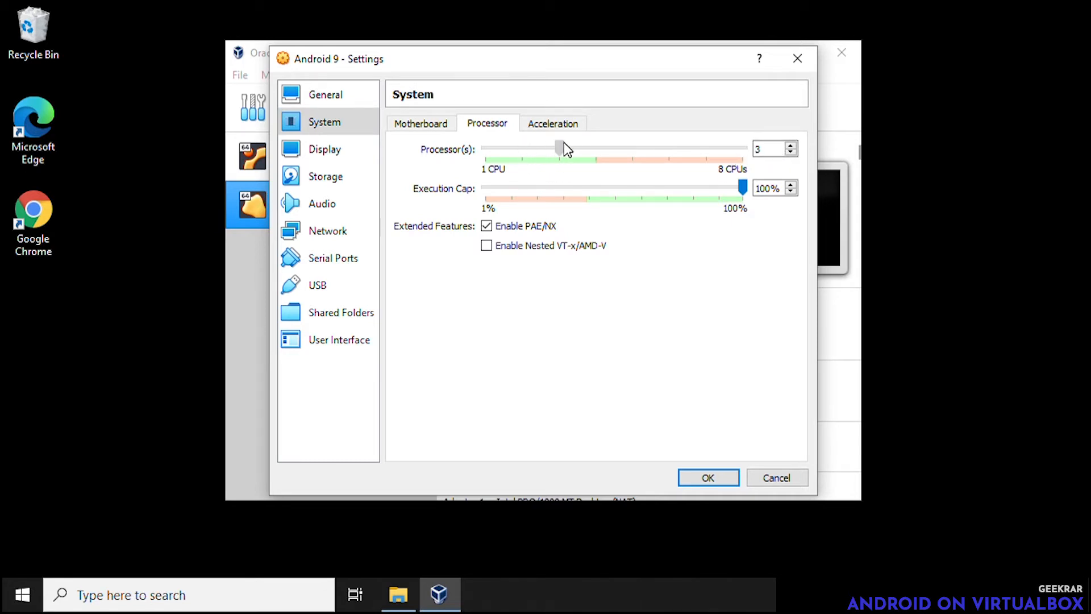
left_click_drag(560, 147, 523, 147)
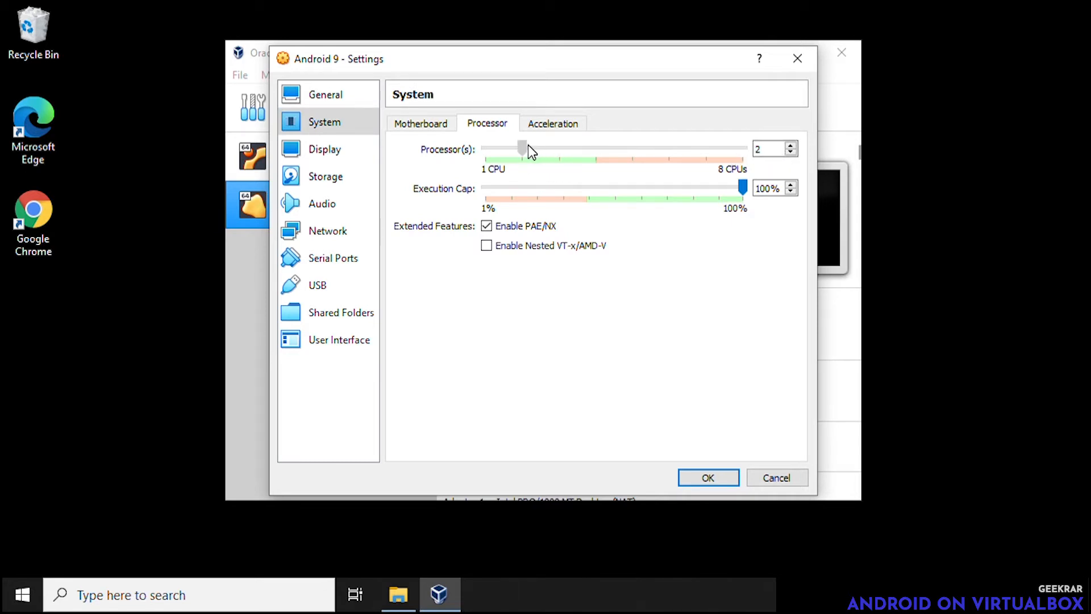
mouse_move(674, 252)
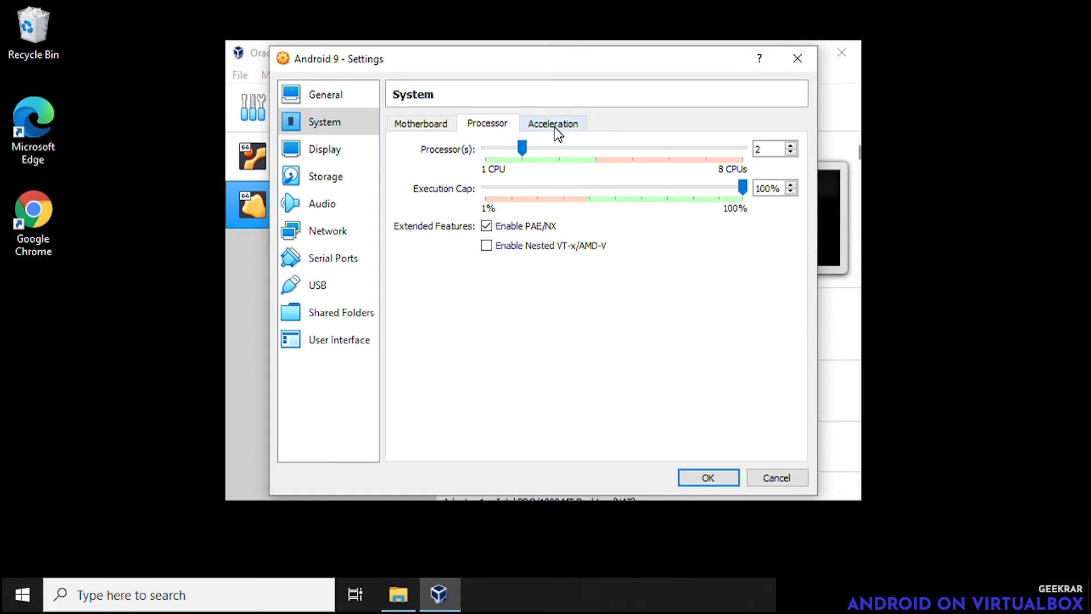
- On the Acceleration page set Paravirtualization Interface to KVM, keeping nested paging enabled
left_click(553, 123)
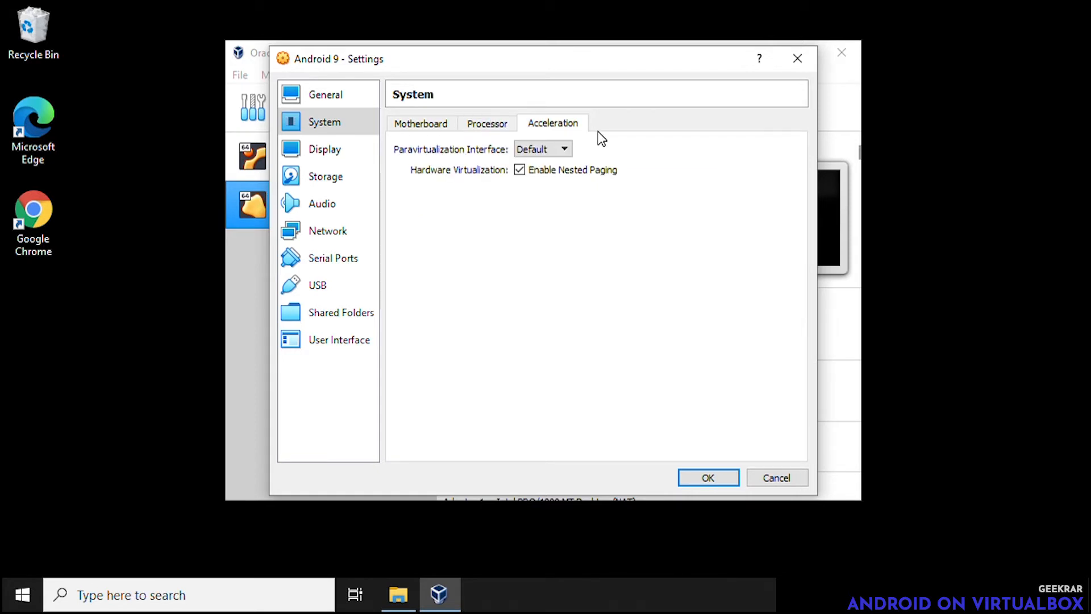
left_click(563, 148)
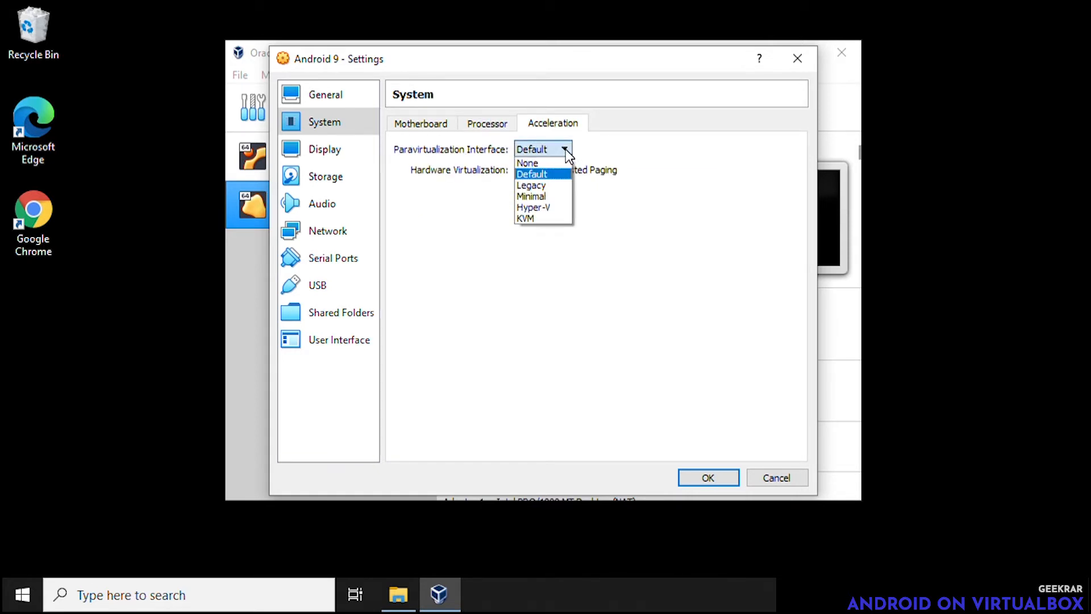
mouse_move(543, 218)
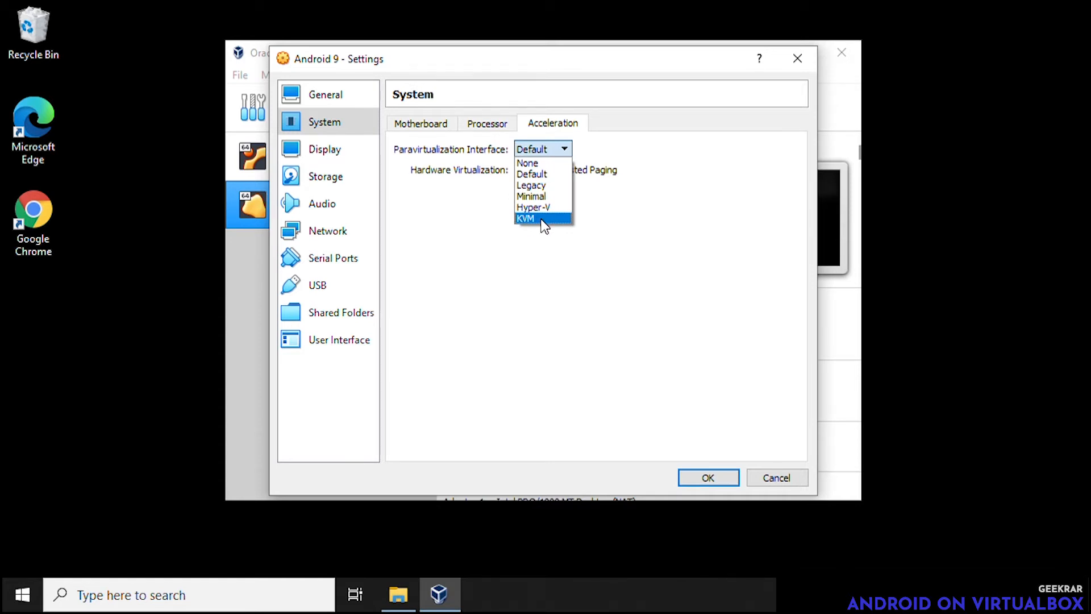
left_click(543, 219)
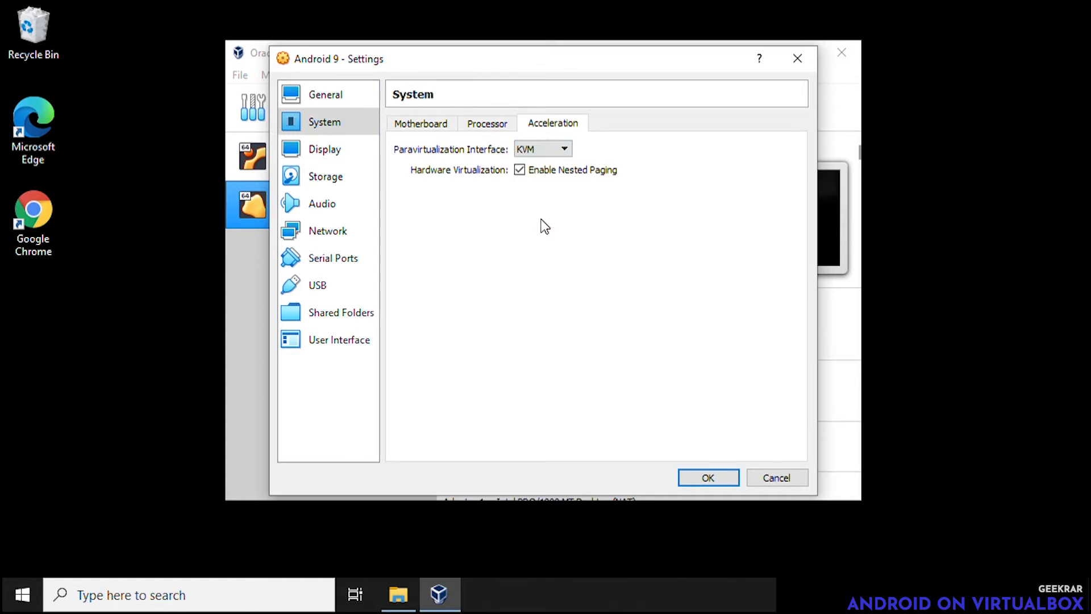
mouse_move(434, 214)
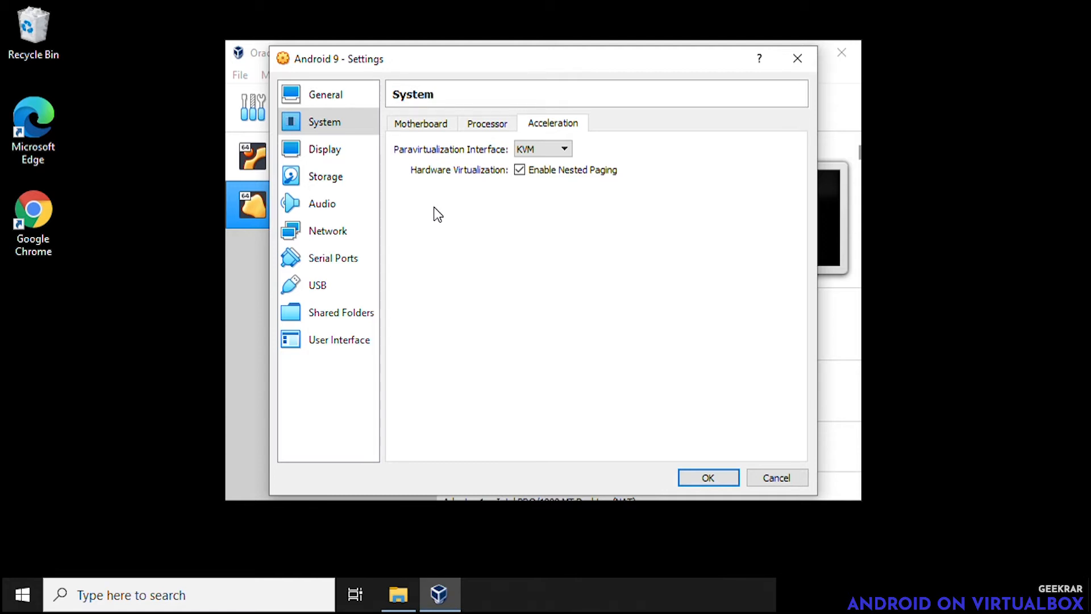
left_click(324, 149)
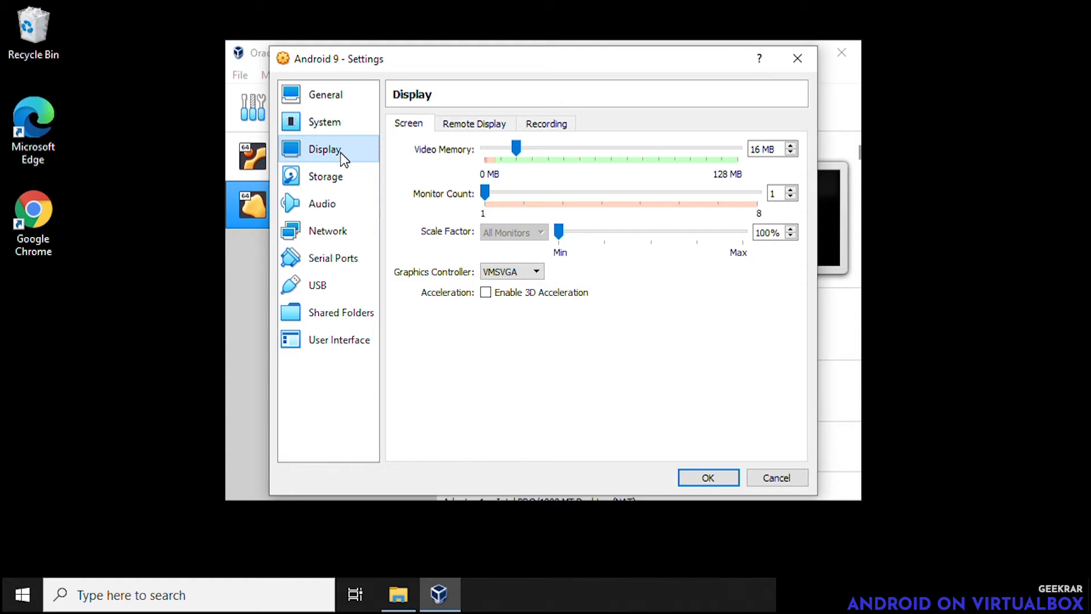
- Raise video memory to the 128 MB maximum and choose VBoxSVGA as graphics controller
left_click_drag(516, 148, 557, 148)
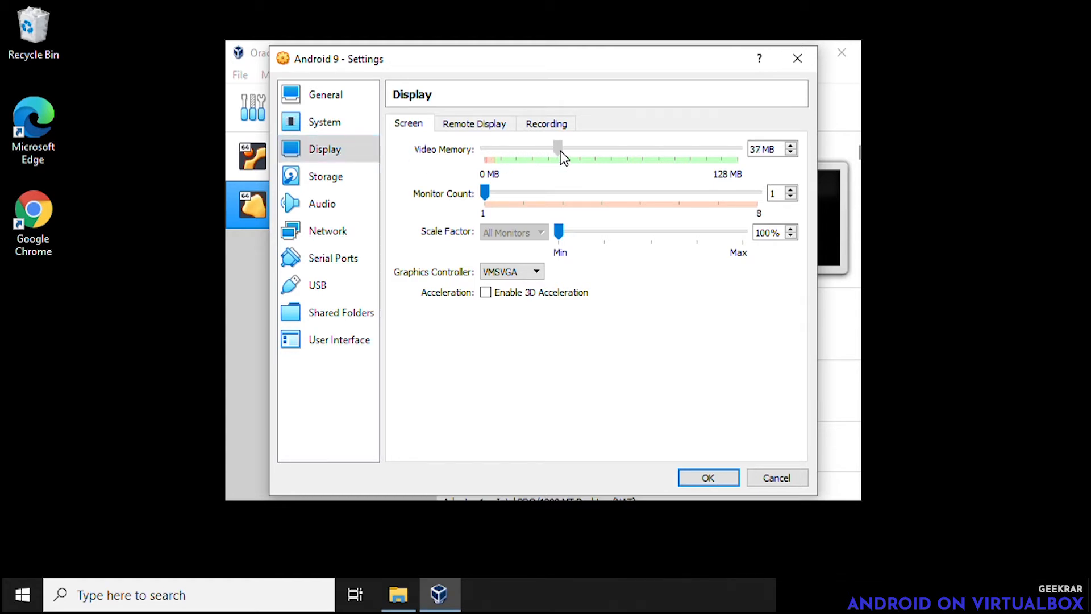
left_click_drag(557, 148, 738, 148)
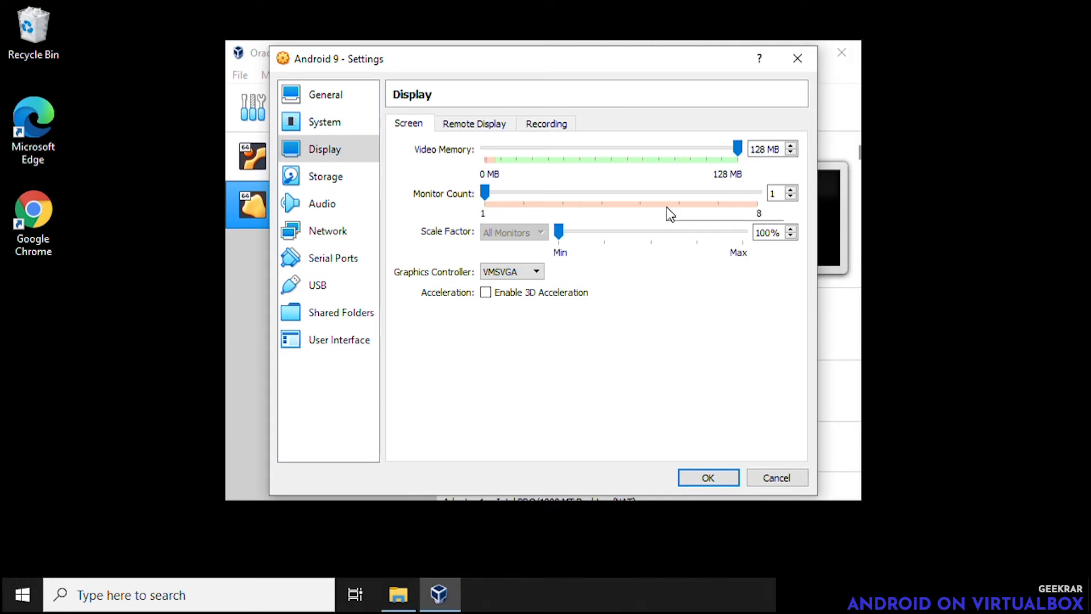
left_click(536, 271)
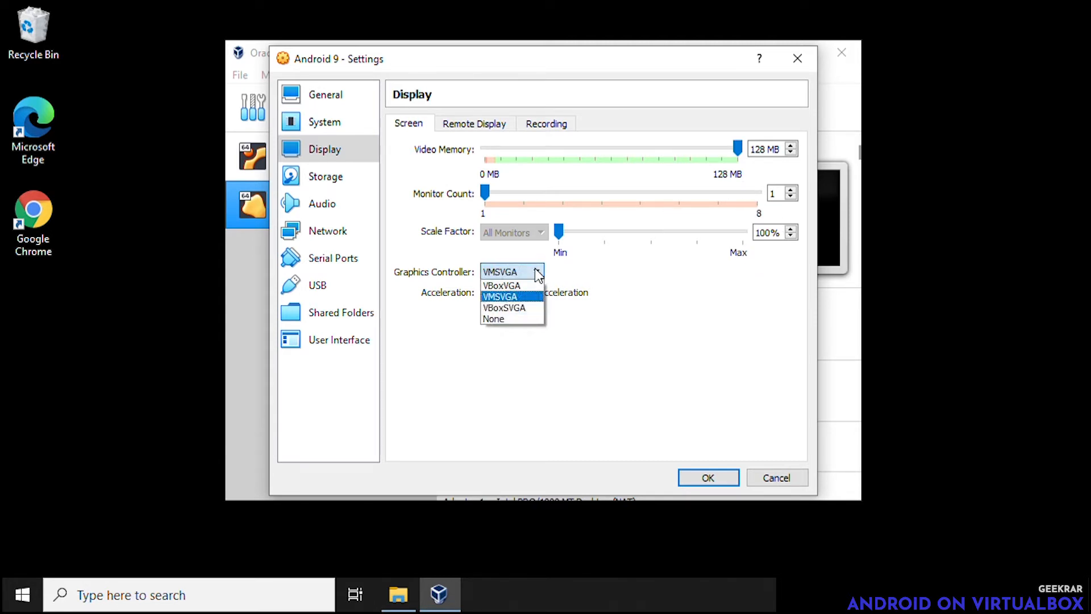
mouse_move(505, 308)
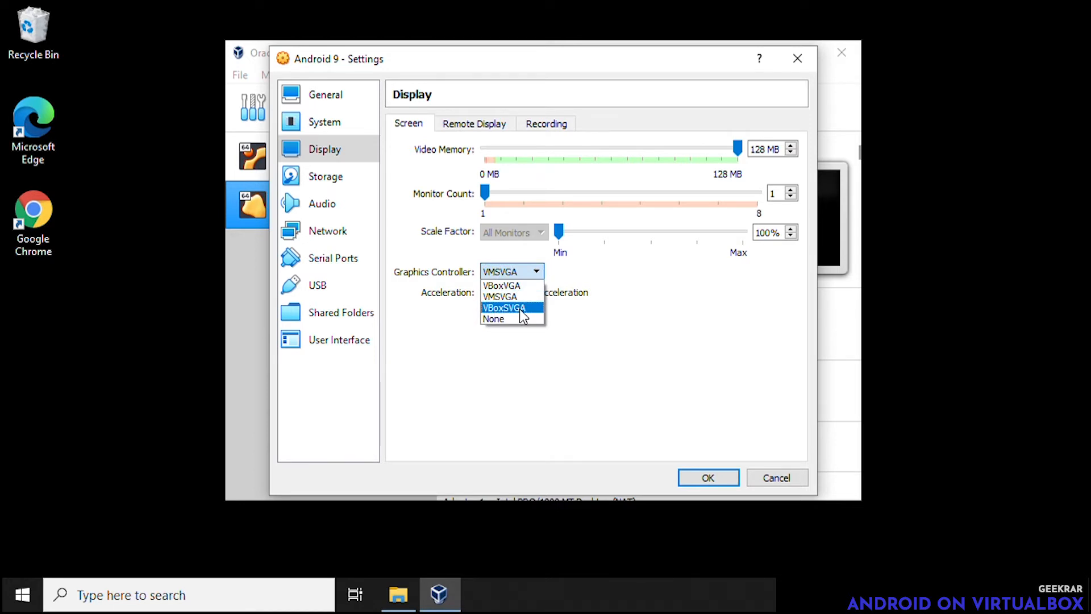
left_click(503, 308)
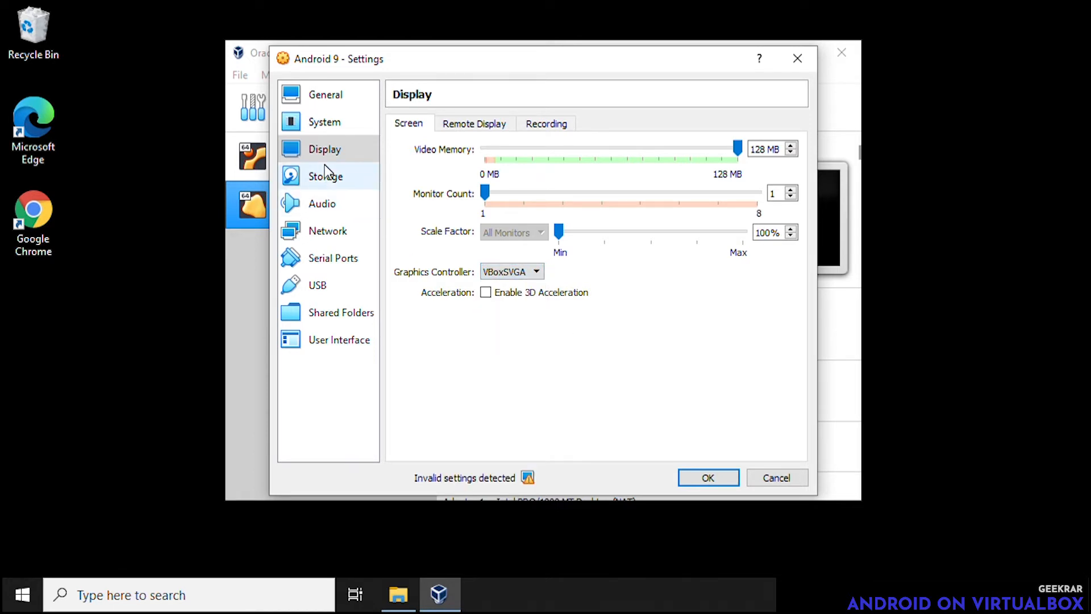
left_click(327, 175)
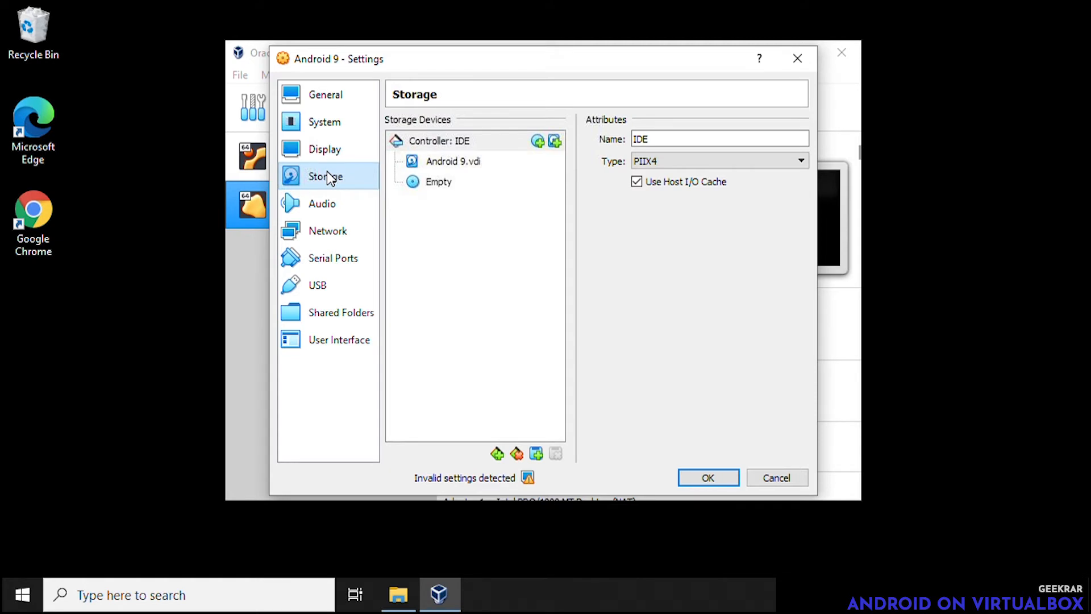
- Attach android-x86_64-9.0-r2.iso from Downloads to the empty optical drive and save the settings
left_click(438, 182)
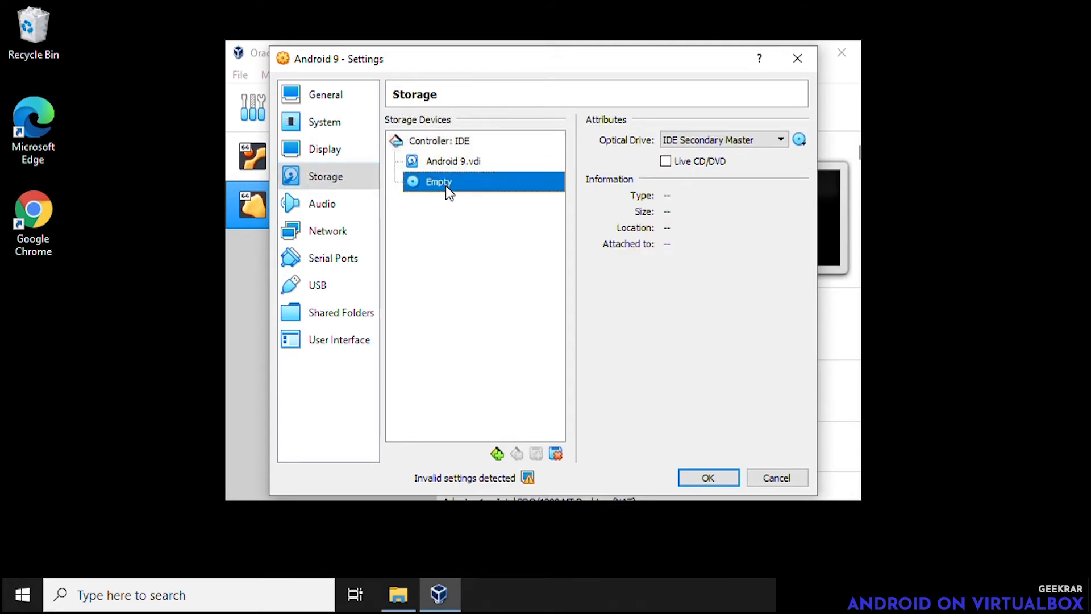
left_click(799, 139)
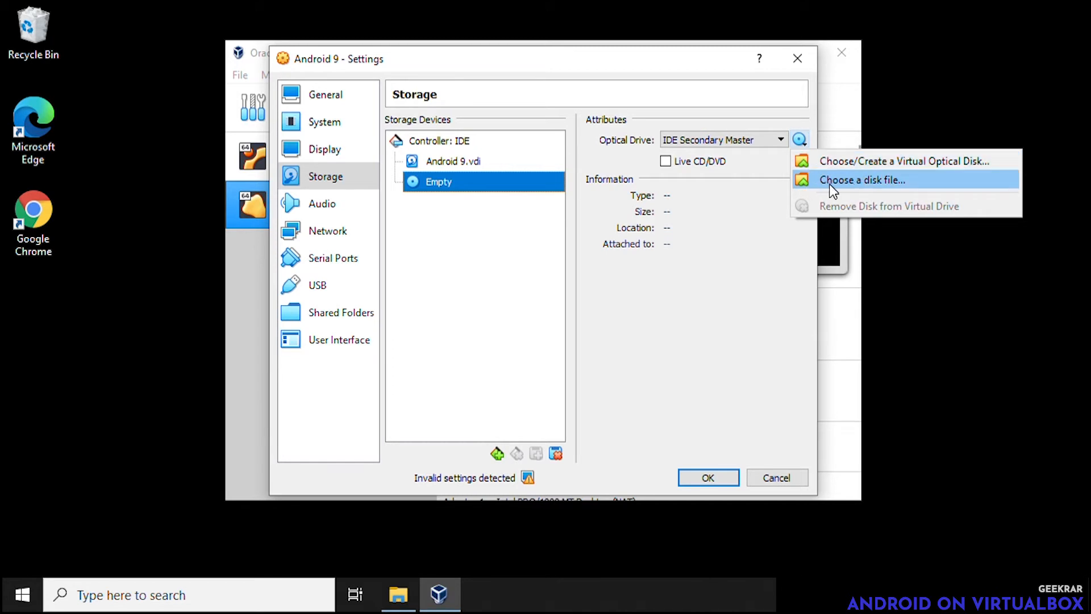
left_click(861, 180)
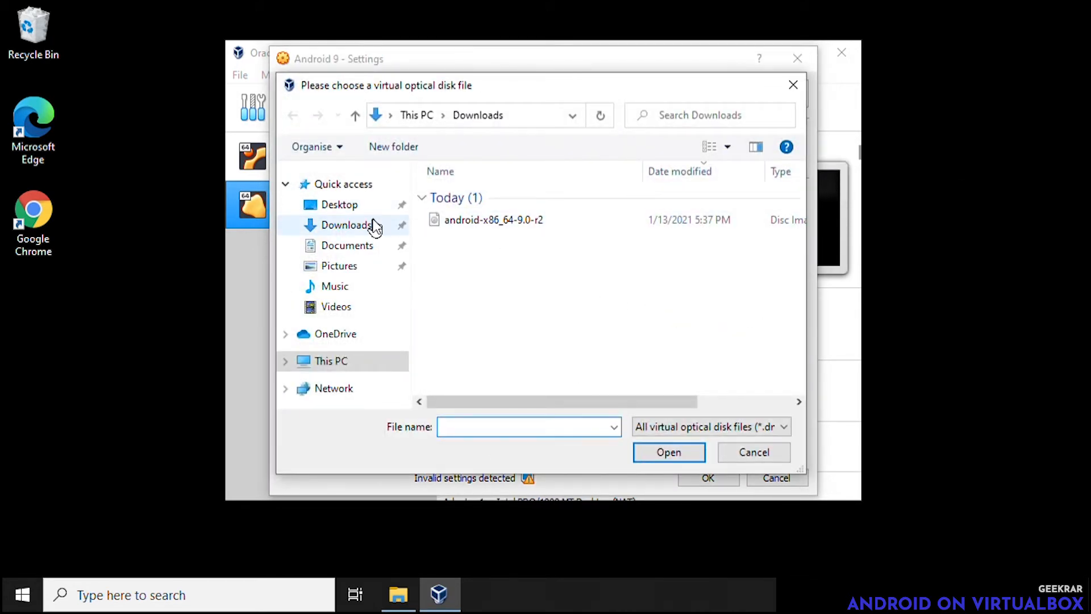
left_click(493, 220)
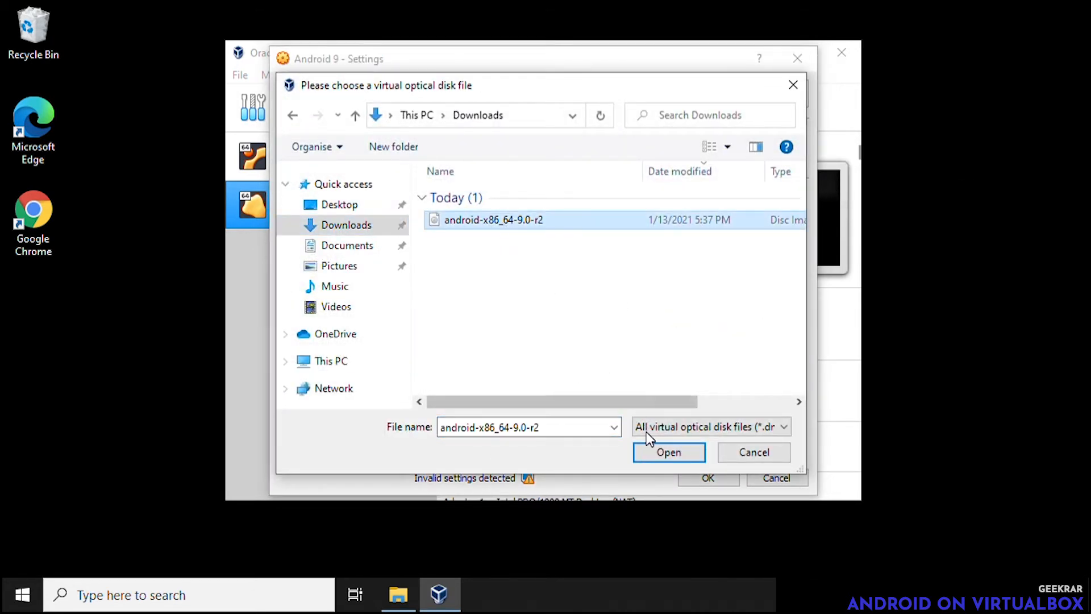
left_click(668, 451)
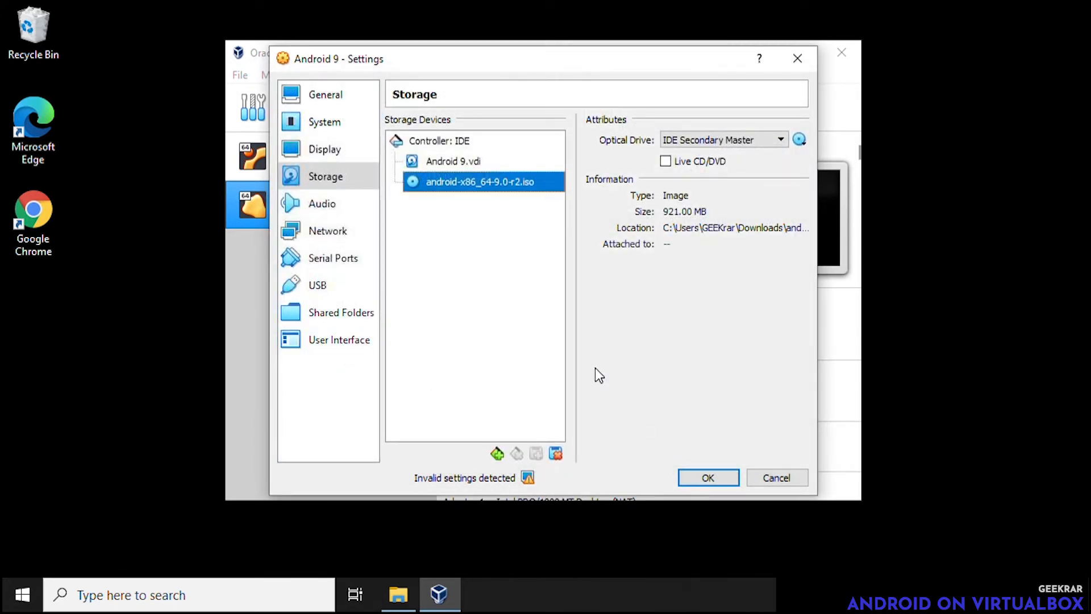
mouse_move(452, 221)
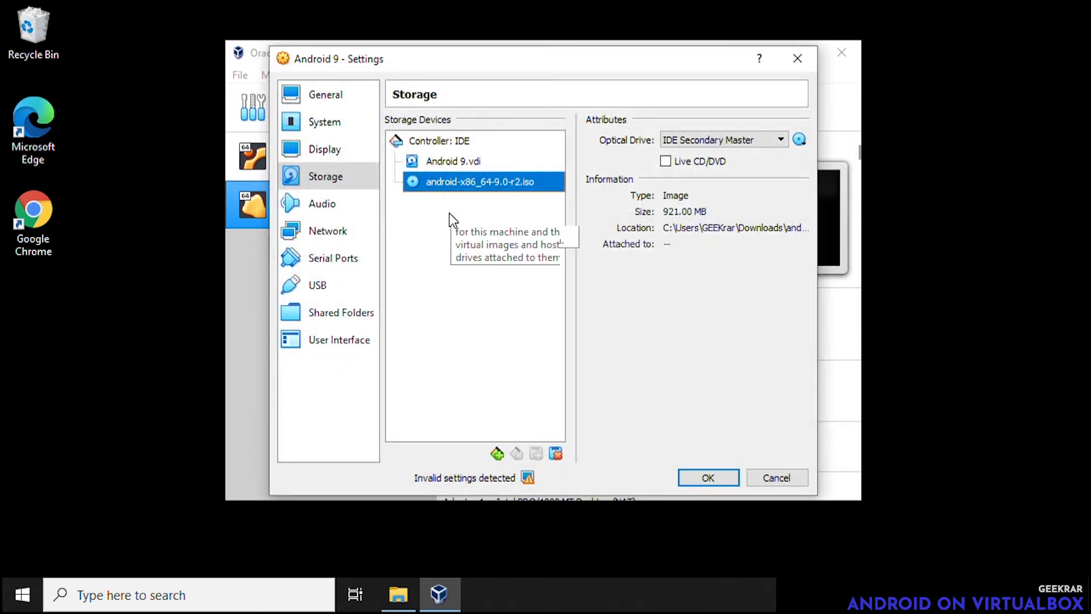
mouse_move(707, 477)
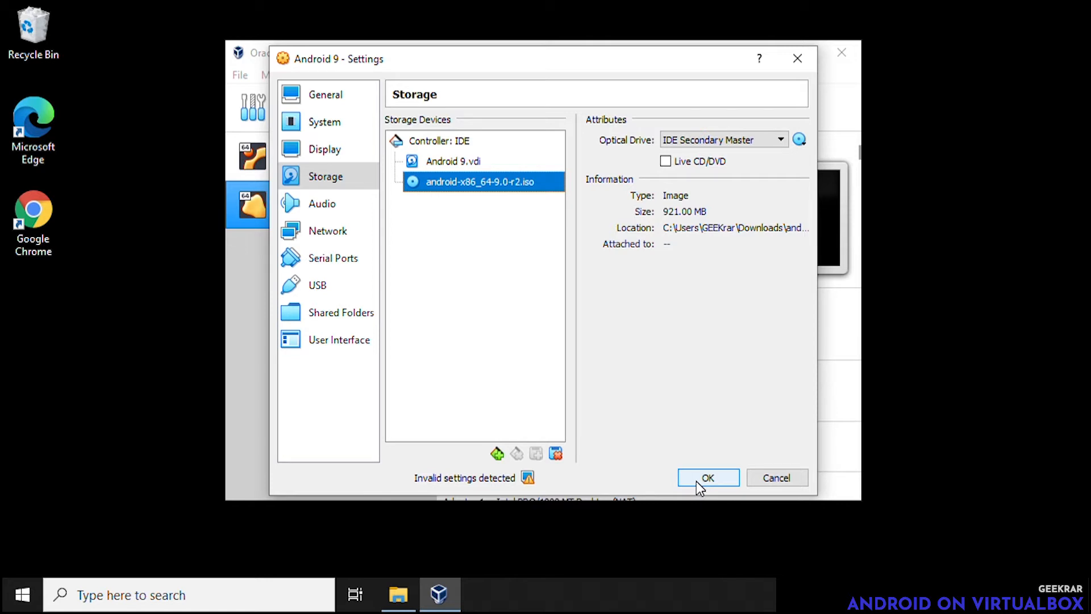
left_click(707, 478)
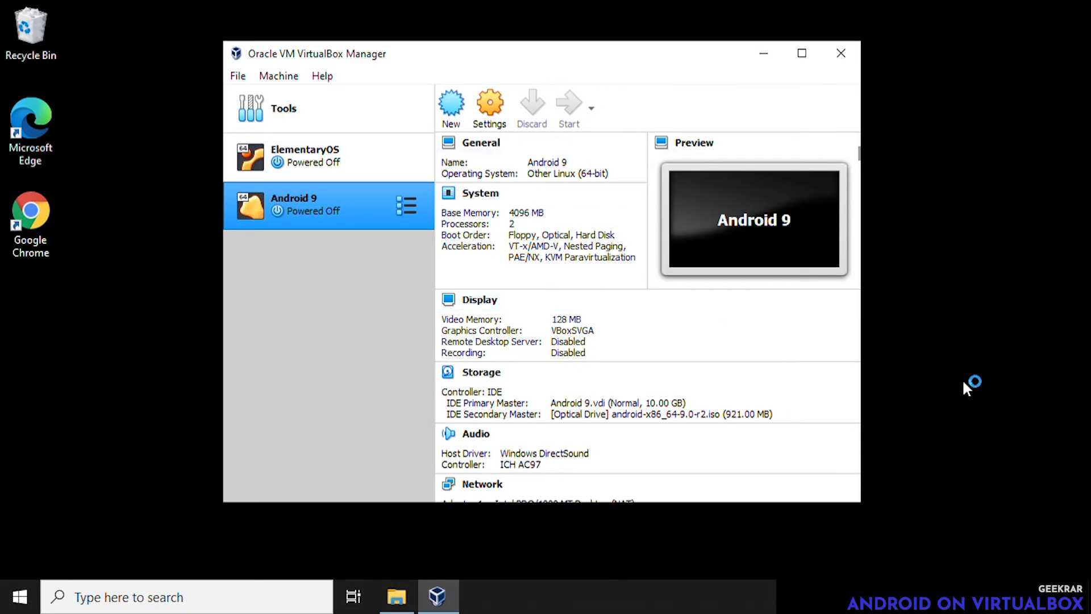
mouse_move(966, 389)
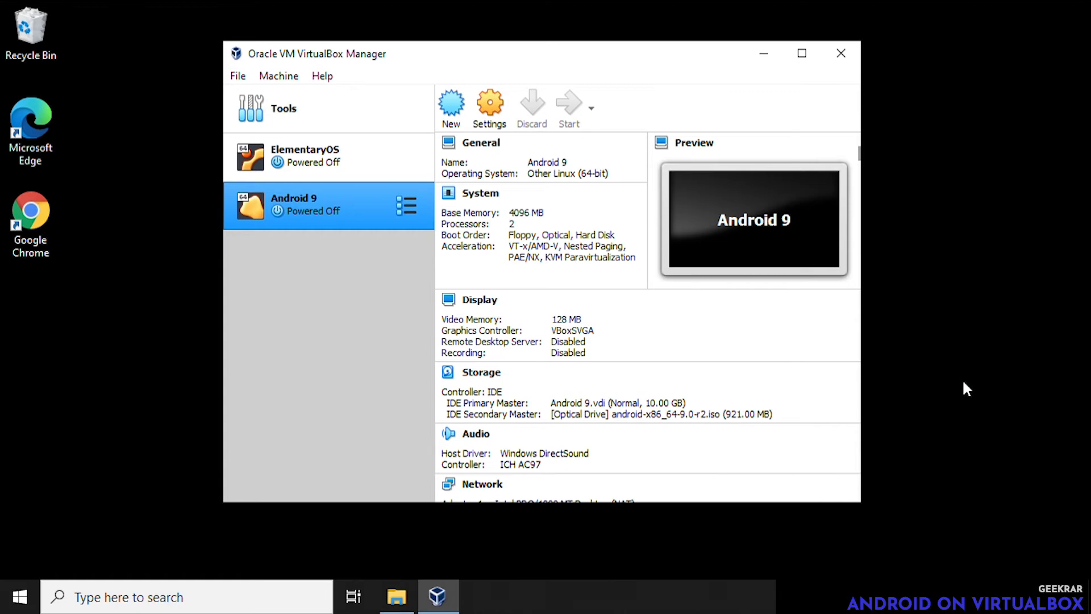
- Start the Android 9 virtual machine from the VirtualBox Manager toolbar
left_click(568, 108)
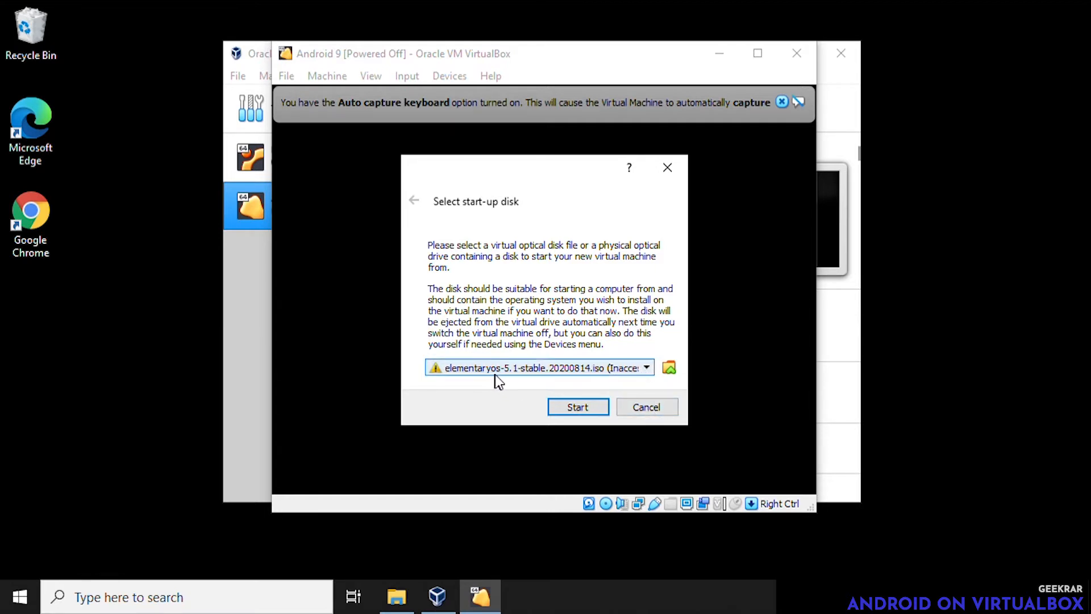
- Choose android-x86_64-9.0-r2.iso as the start-up disc and boot the VM from it
left_click(645, 368)
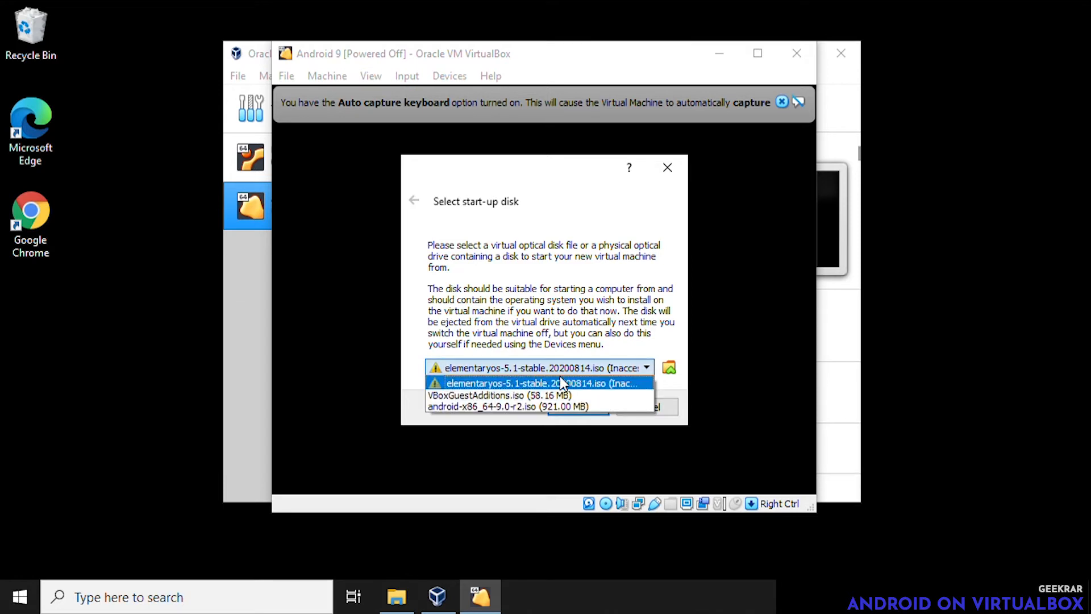
left_click(480, 407)
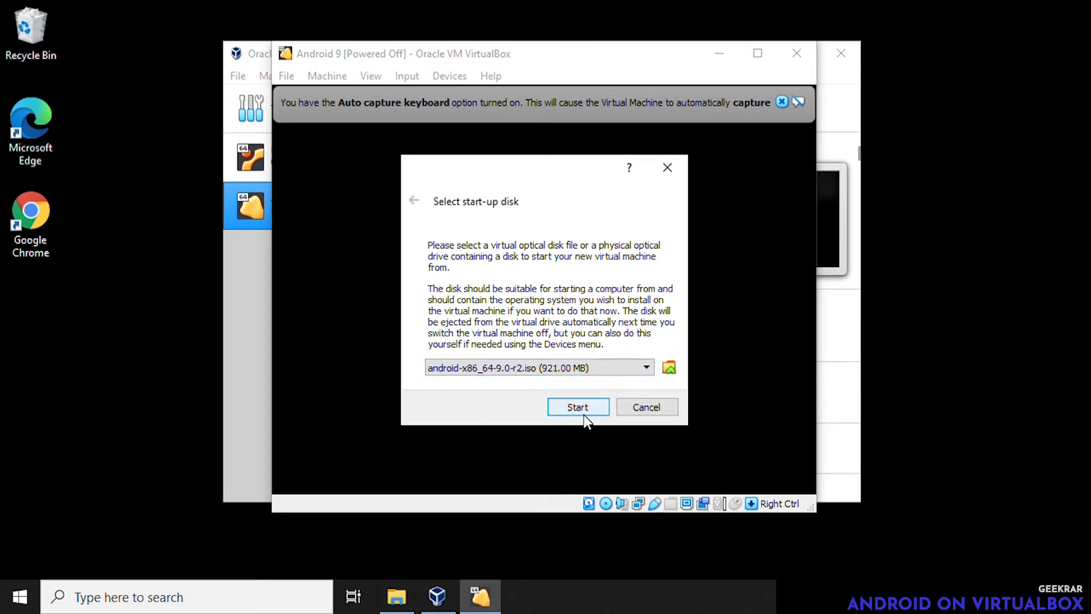
left_click(577, 407)
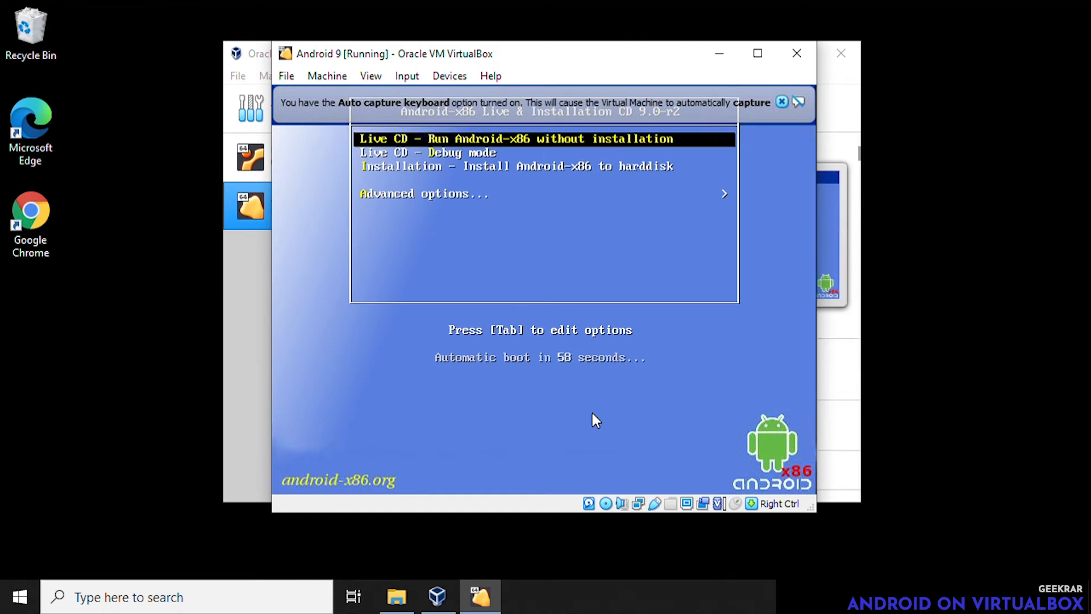
- Pick auto installation from the boot menu and confirm erasing the disk to install Android-x86
key("down")
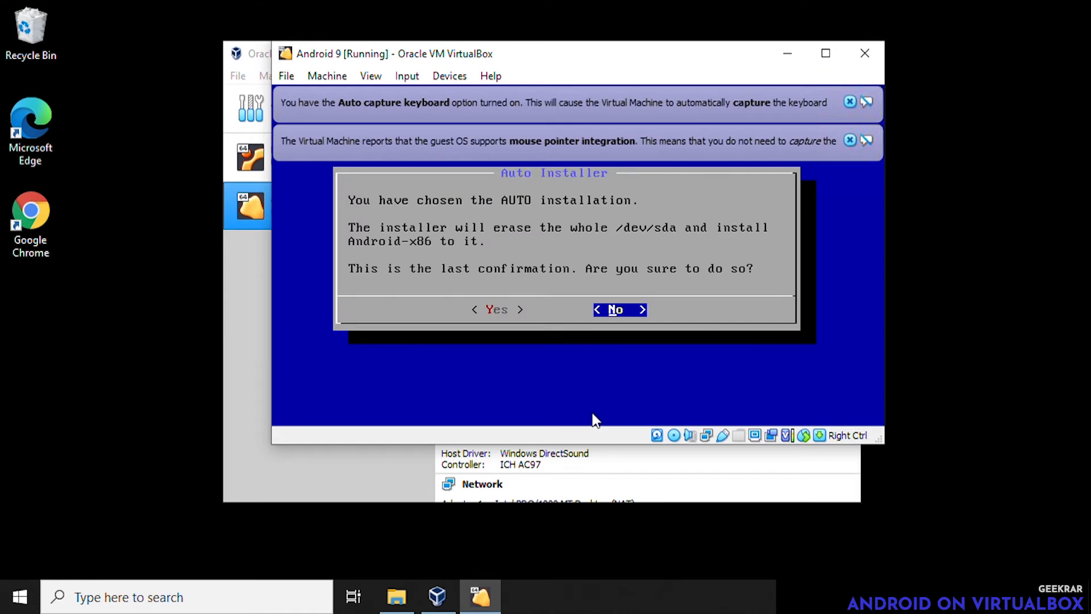
key("Left")
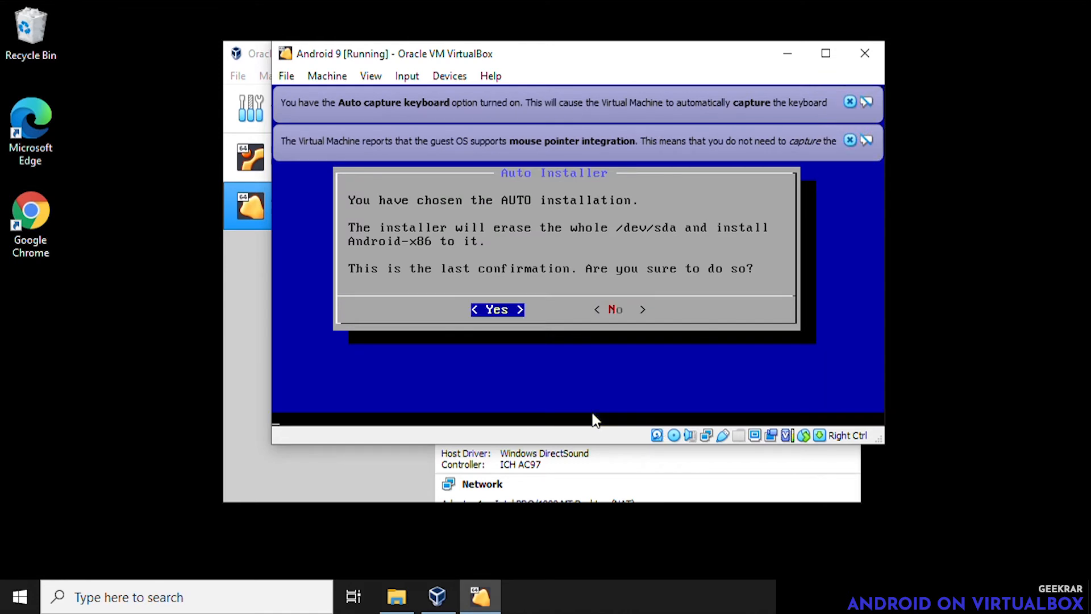
left_click(497, 309)
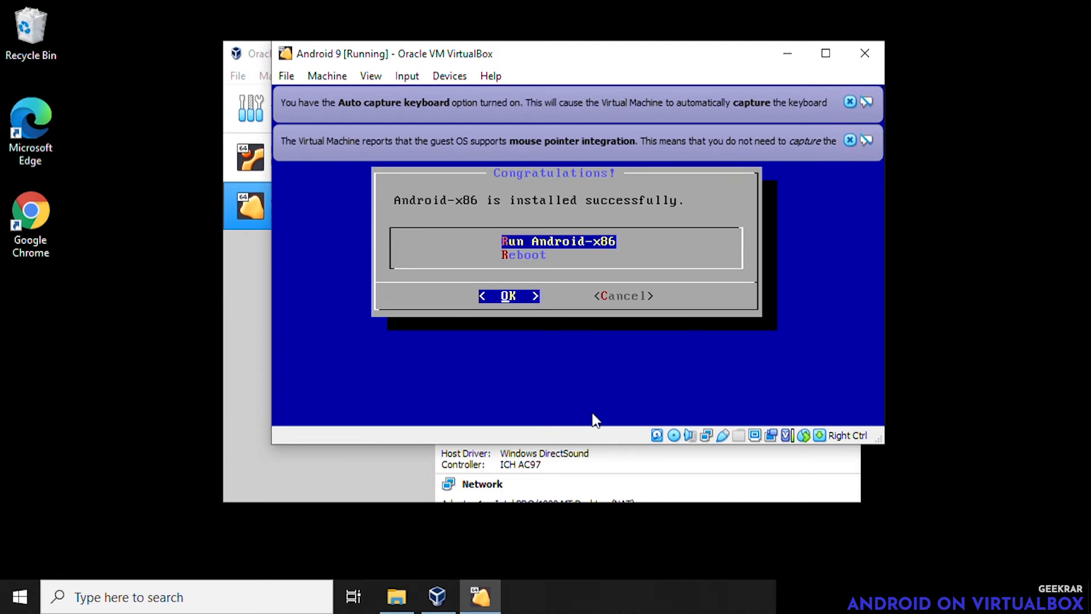
mouse_move(652, 361)
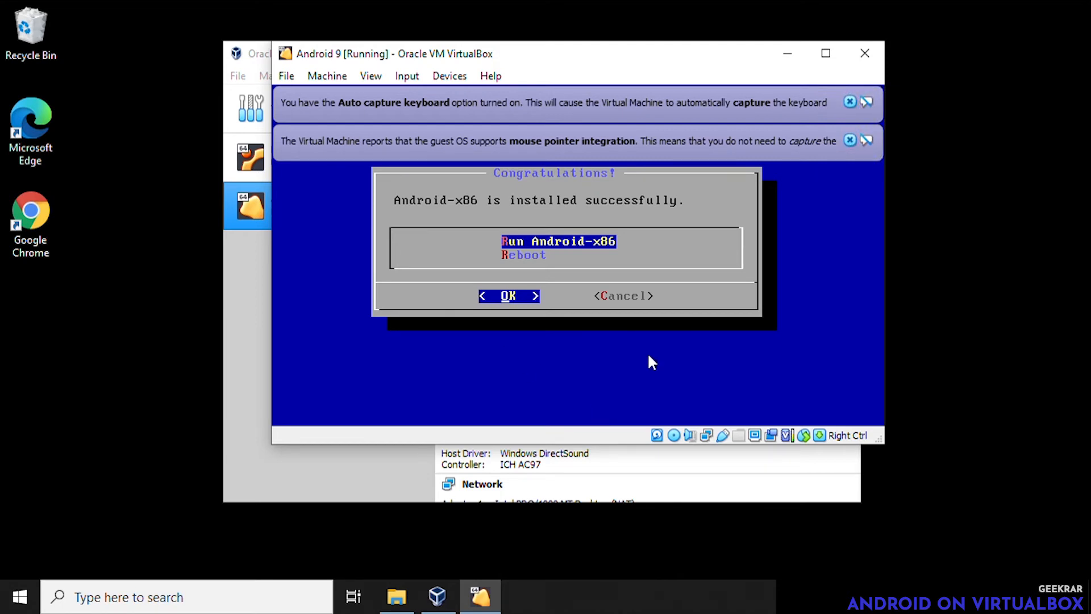
- Run the newly installed Android-x86 from the success dialog
left_click(510, 295)
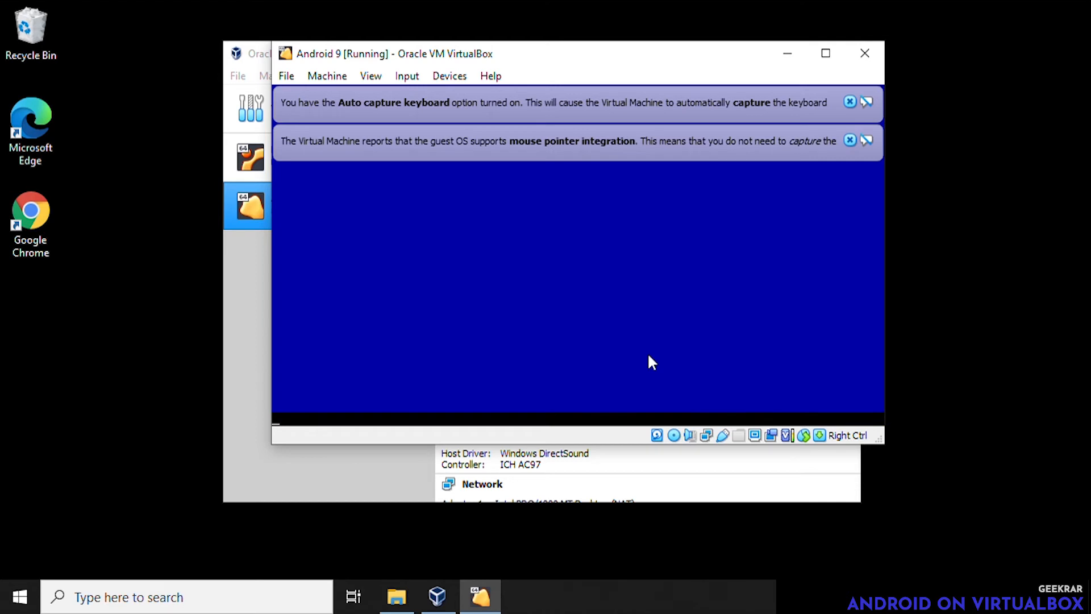
mouse_move(755, 336)
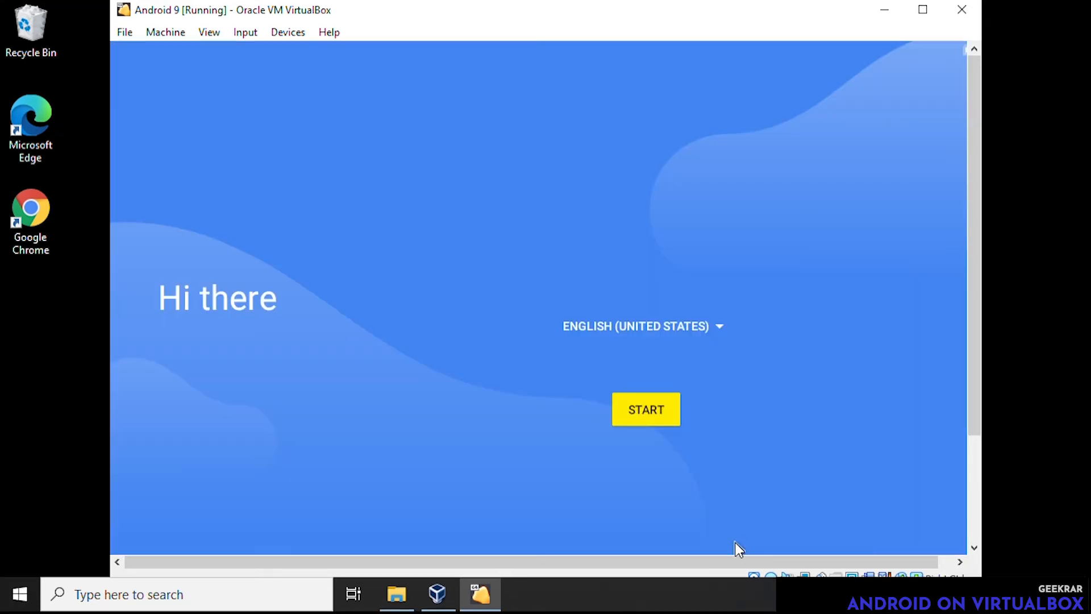
mouse_move(673, 469)
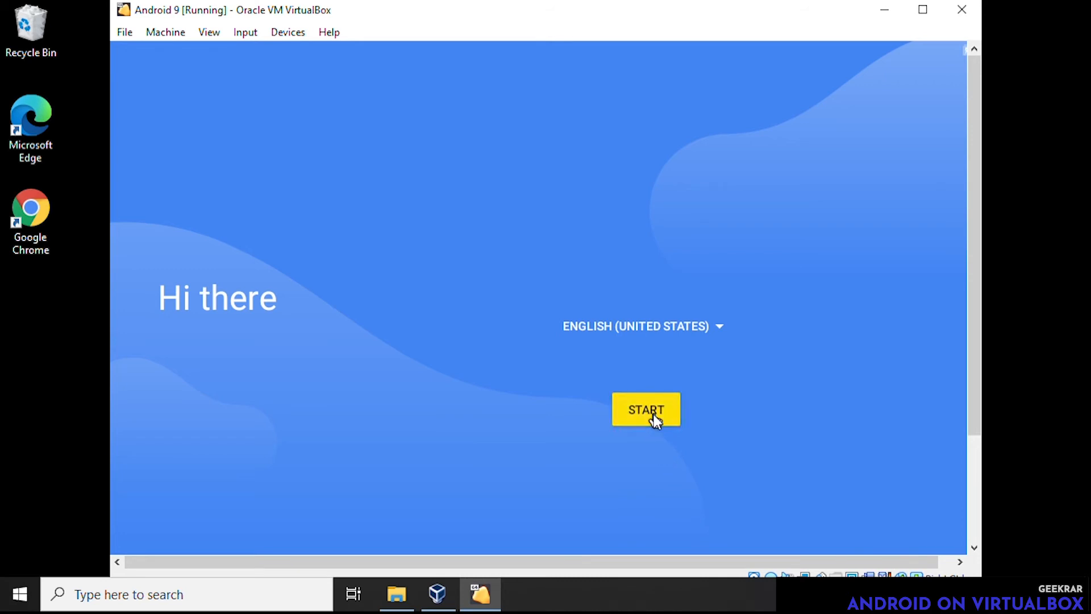
- Start the Android setup wizard and continue without connecting to a Wi-Fi network
left_click(645, 409)
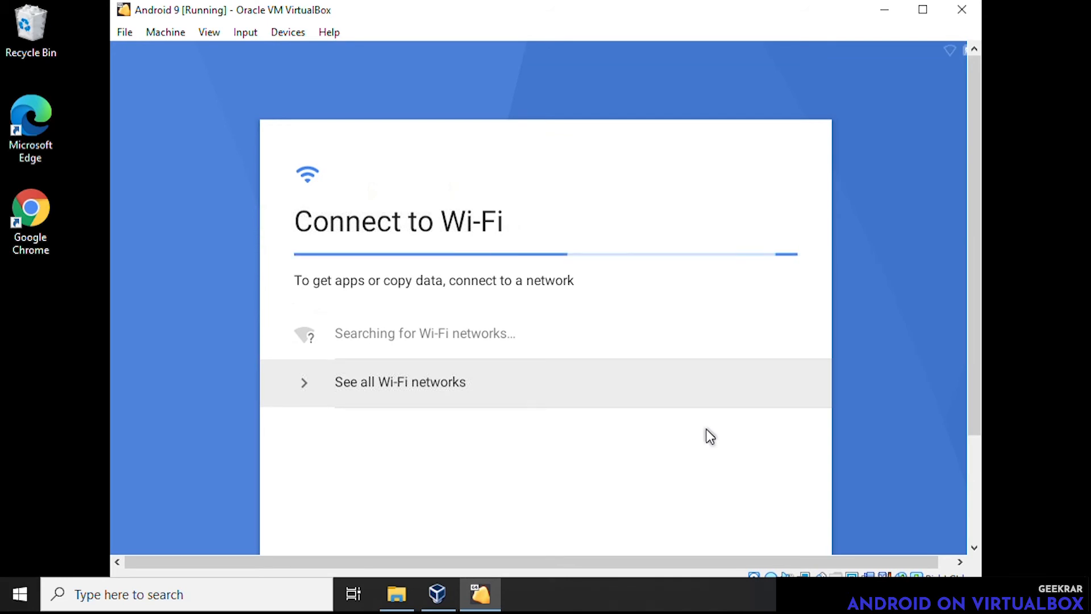
scroll("down", 3)
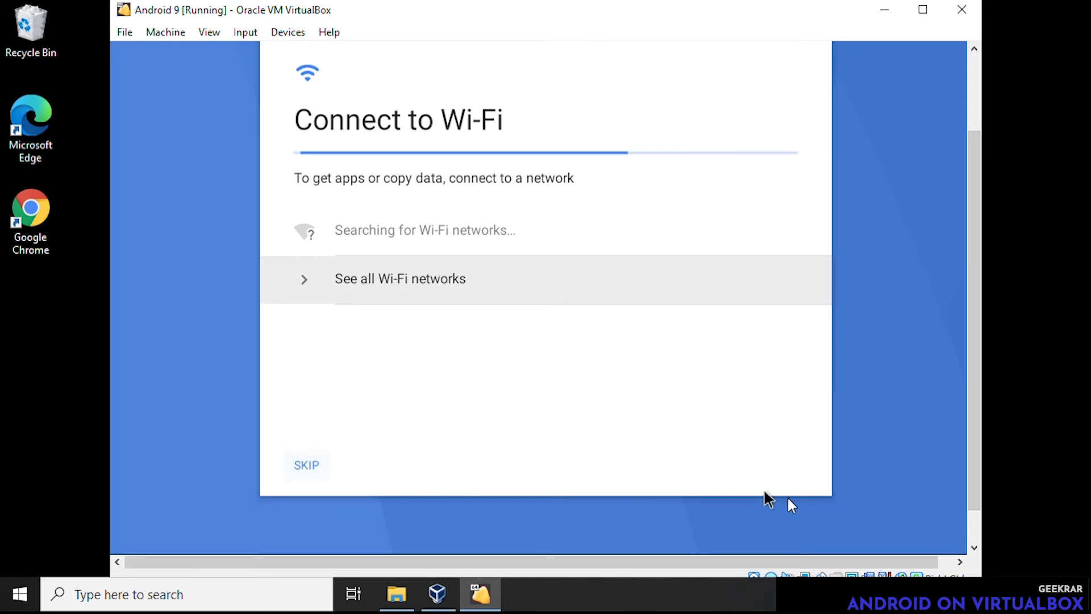
left_click(306, 465)
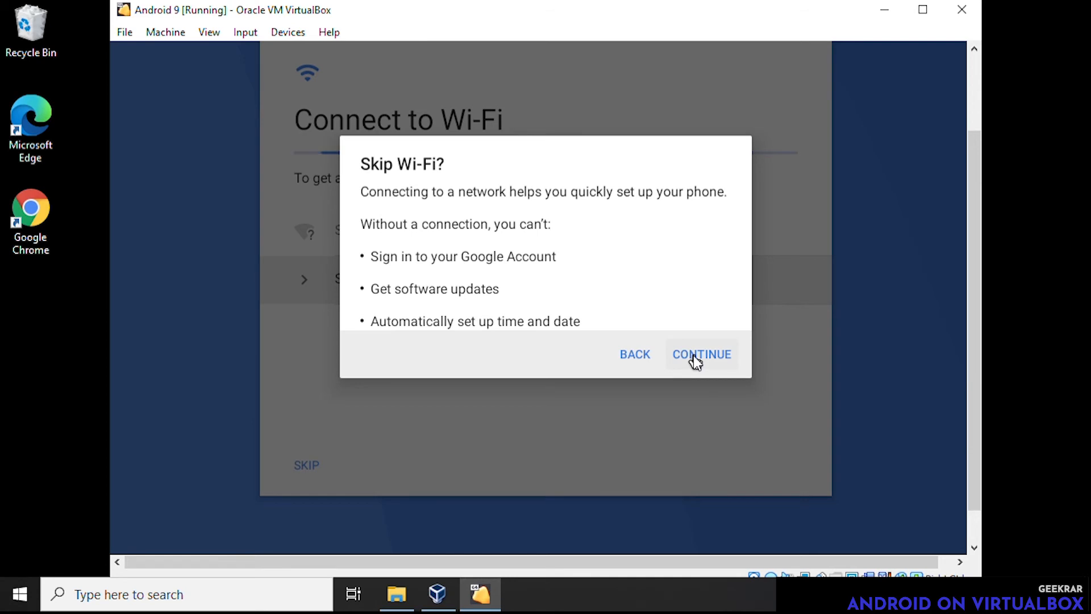
left_click(701, 355)
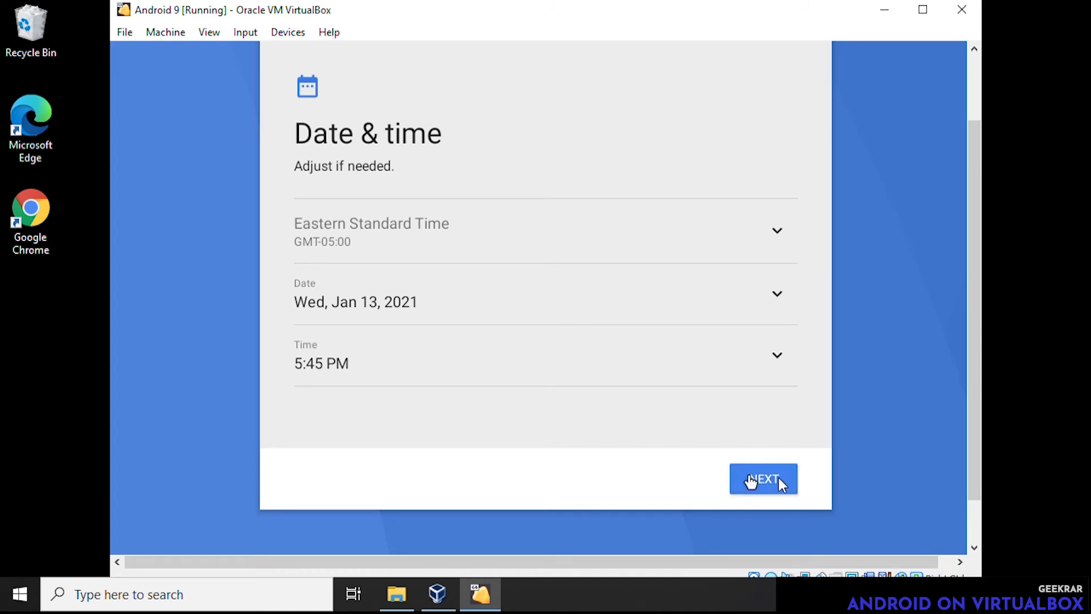
mouse_move(841, 485)
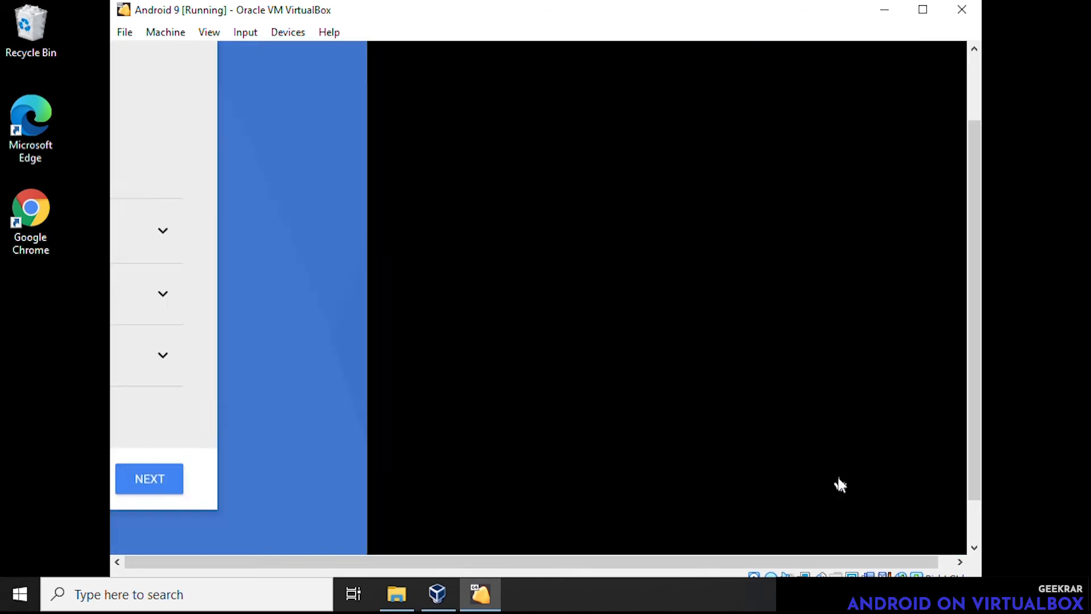
- Accept the Google services settings, choose 'Not now' for tablet protection and skip the screen lock anyway
left_click(149, 479)
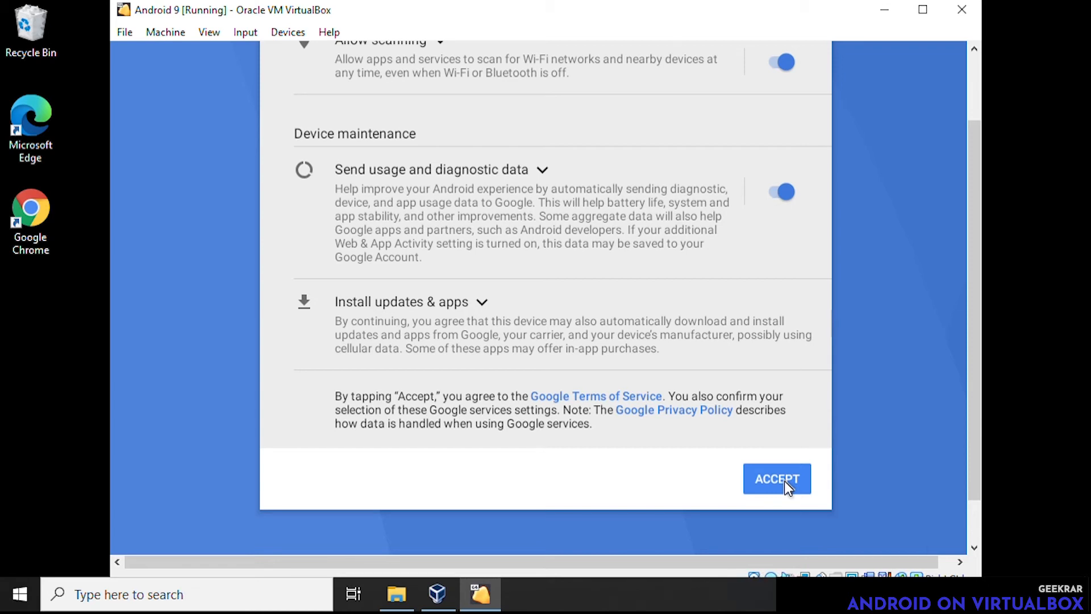
left_click(777, 479)
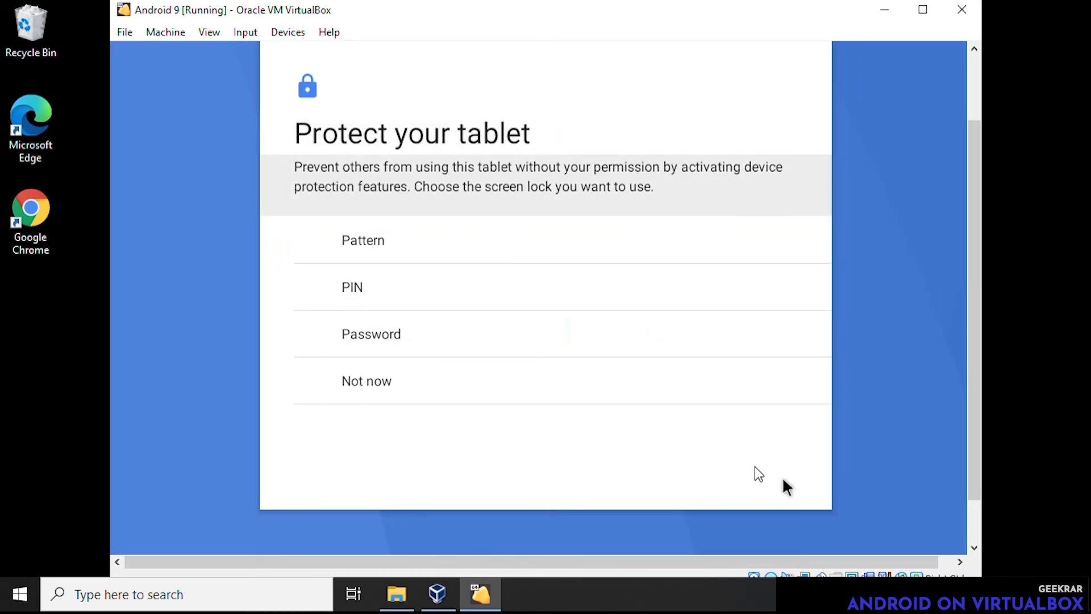
mouse_move(399, 341)
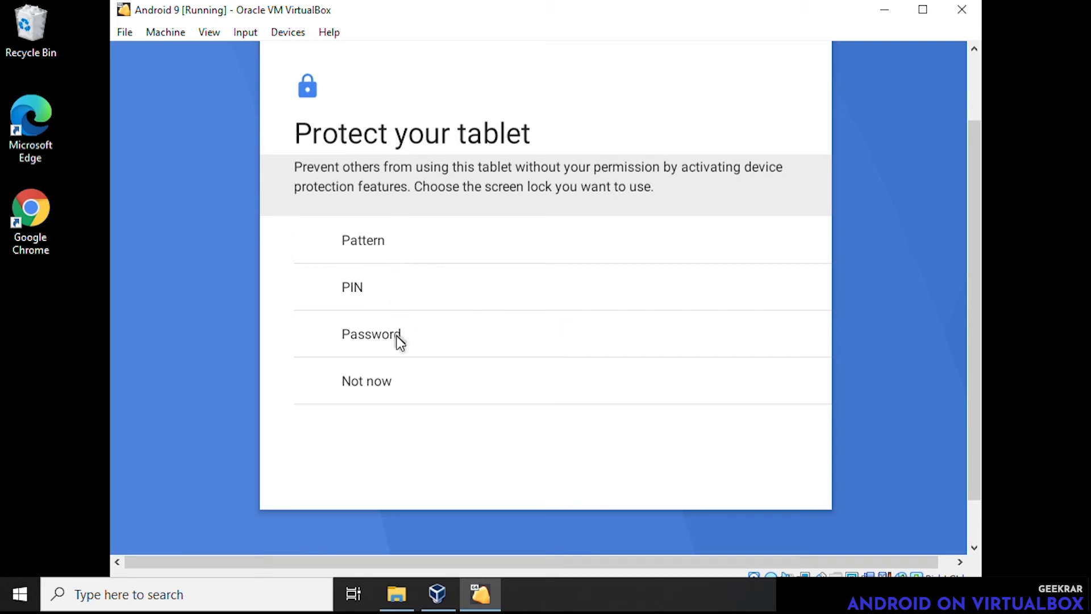
mouse_move(586, 408)
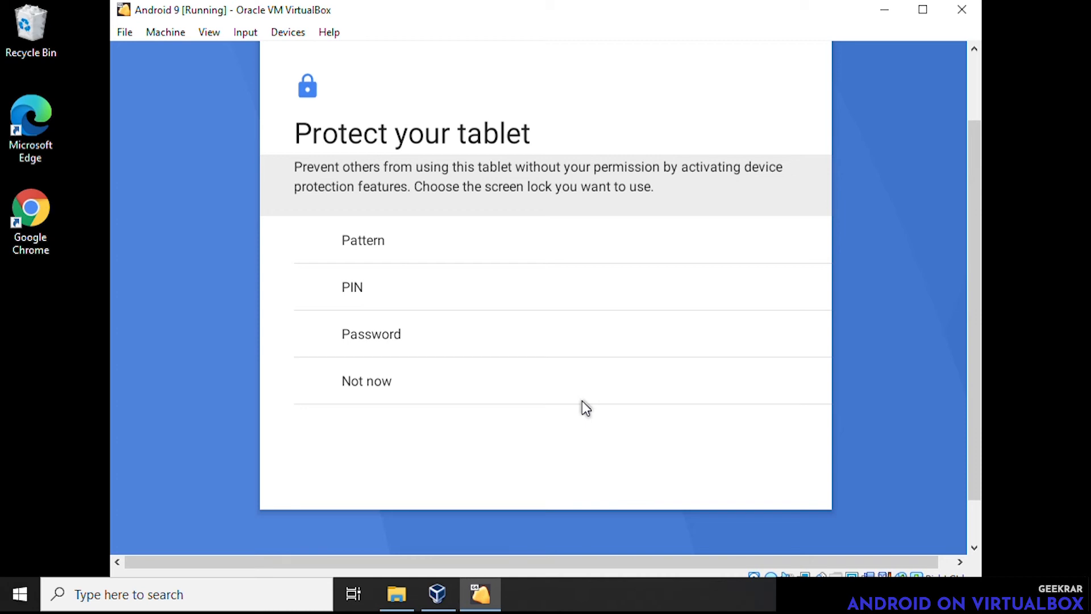
mouse_move(821, 438)
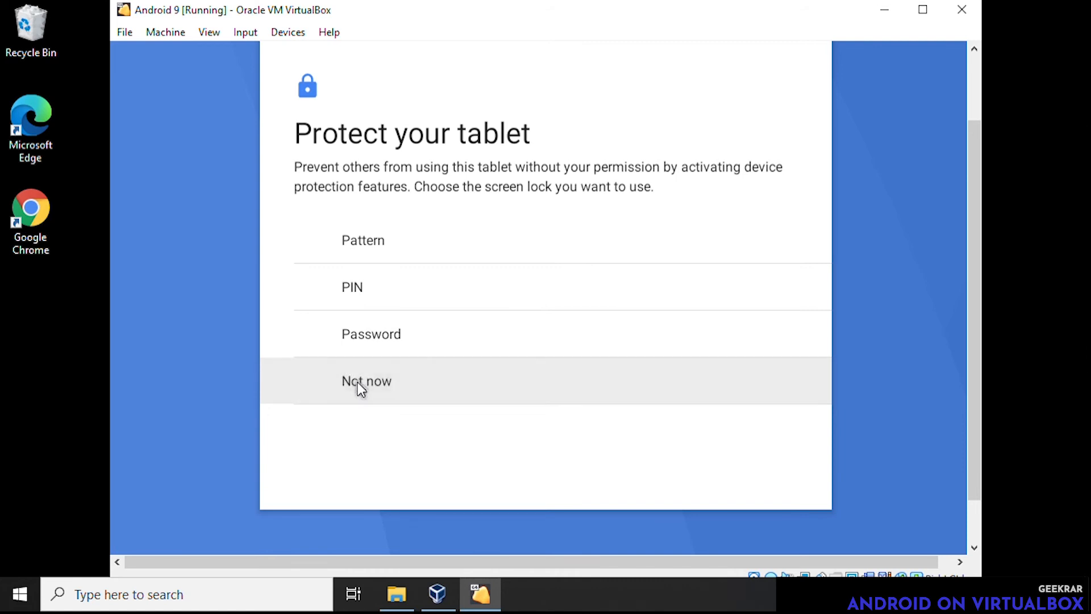
left_click(366, 381)
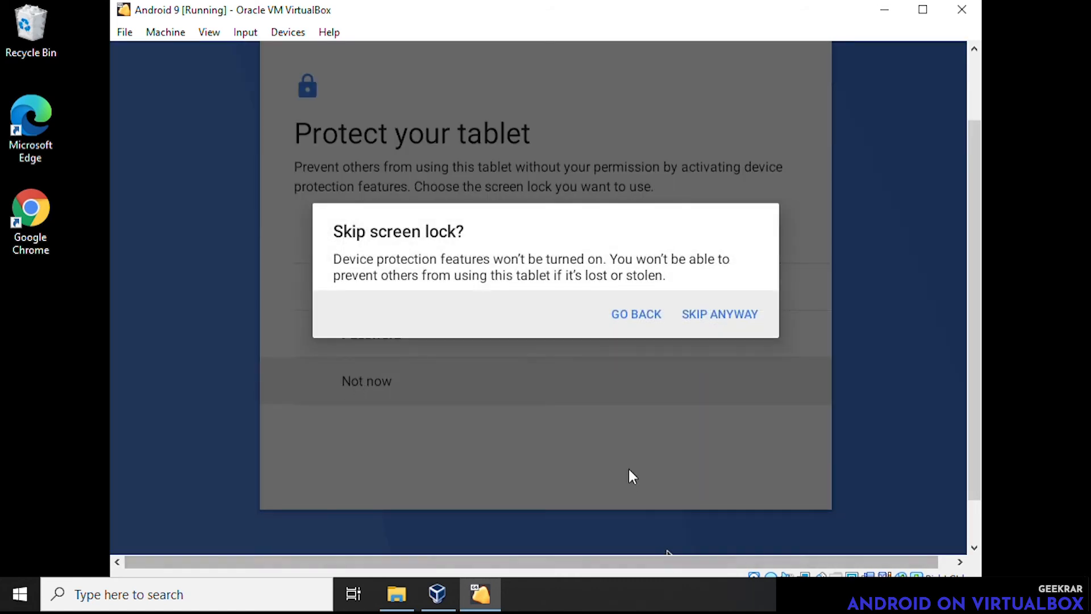
left_click(719, 314)
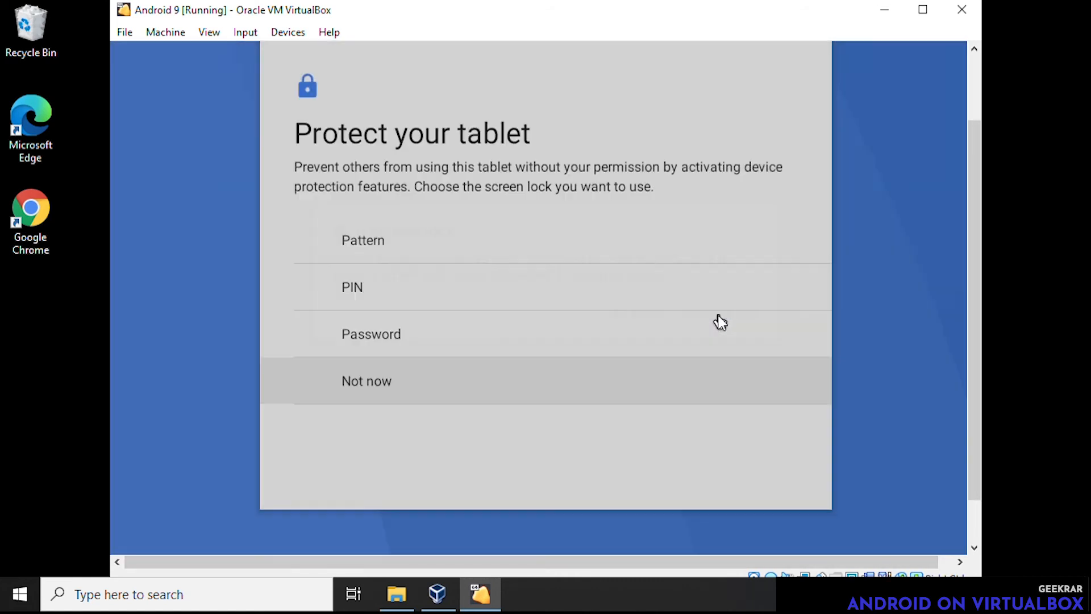
left_click(367, 381)
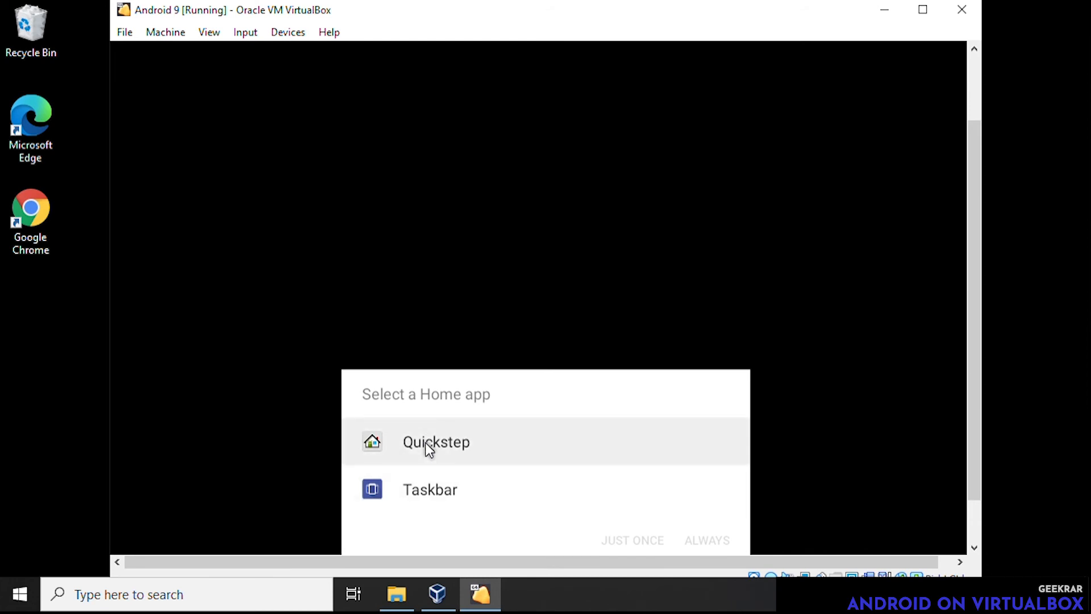
- Choose Quickstep as the home app and keep it always
left_click(435, 441)
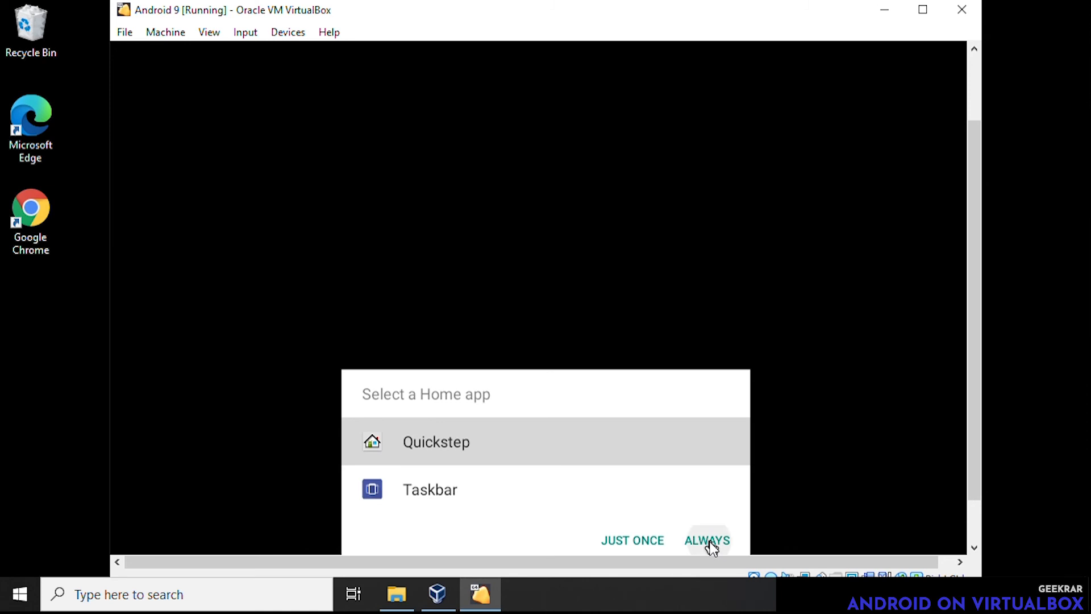
left_click(706, 540)
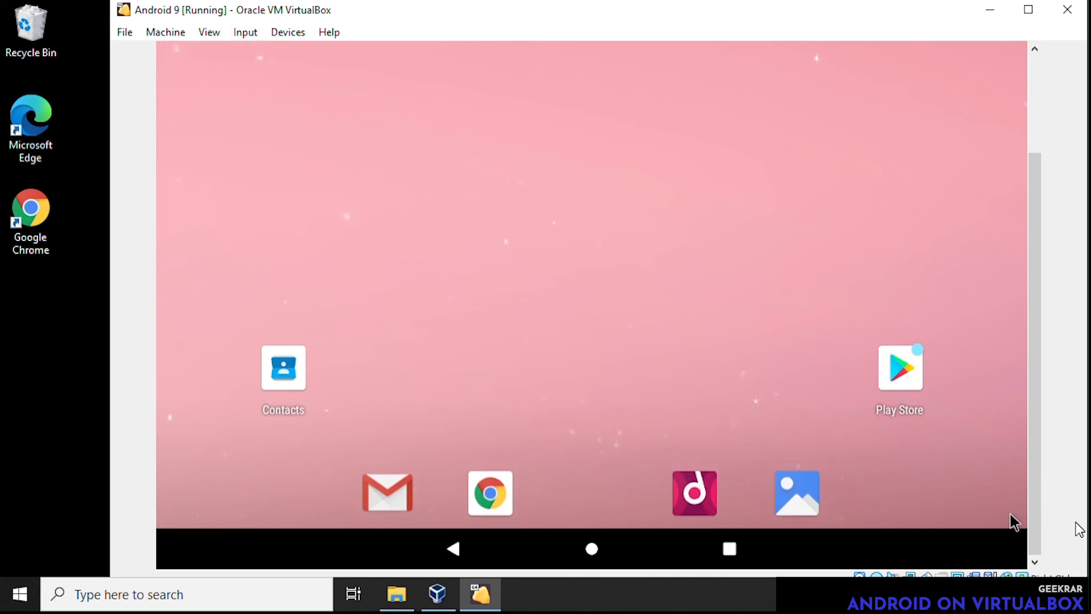
mouse_move(735, 500)
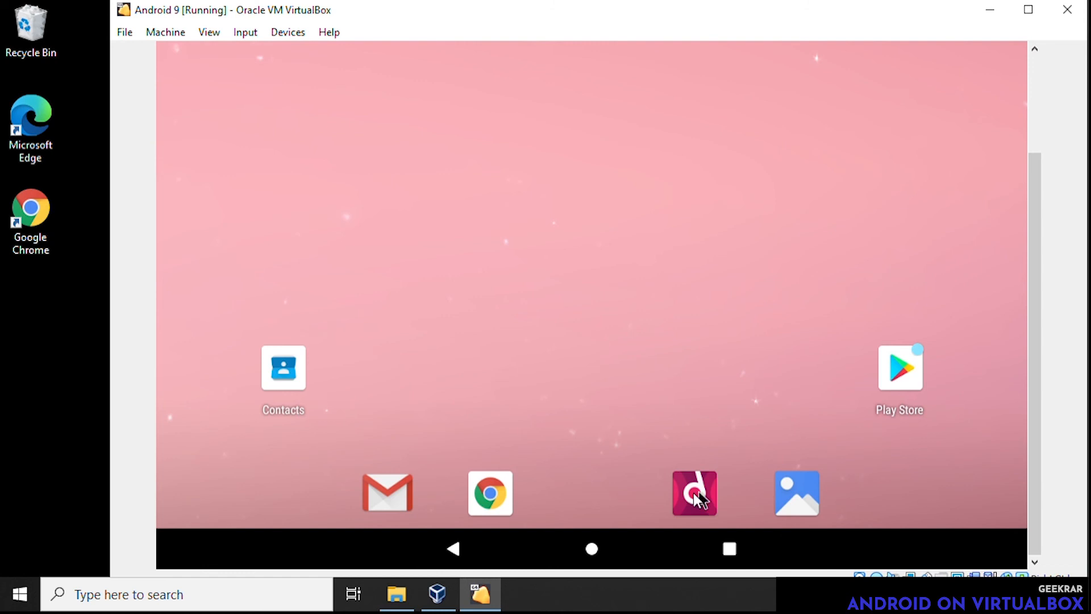
mouse_move(641, 500)
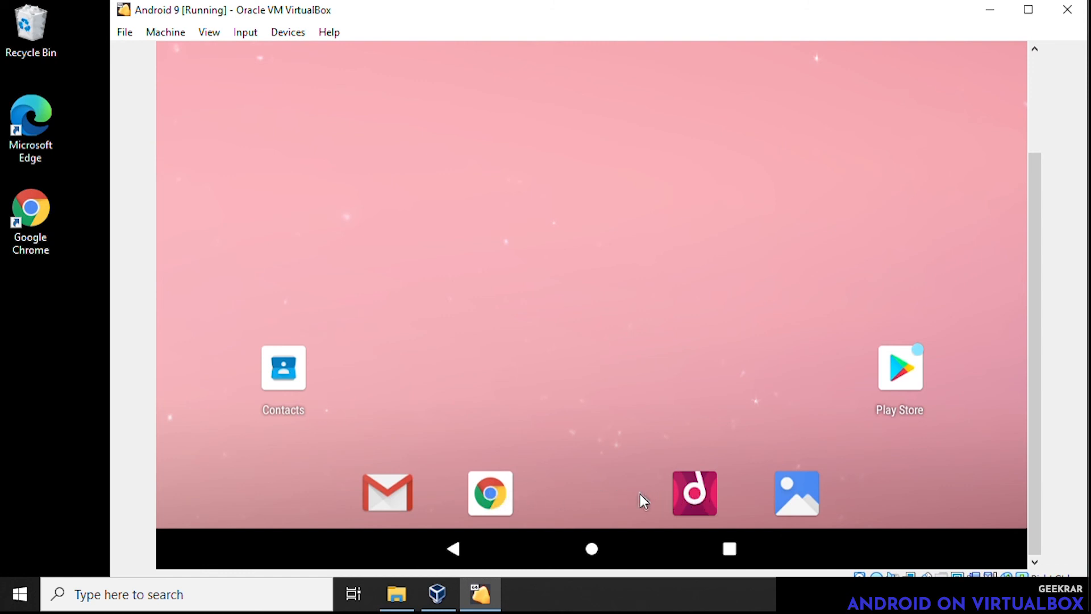
mouse_move(591, 554)
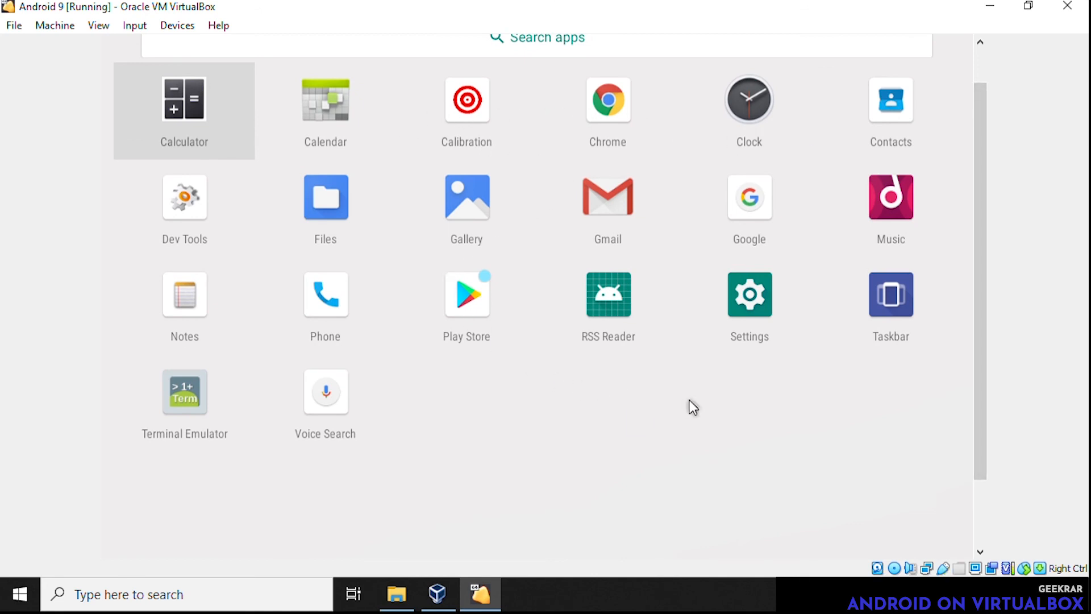
mouse_move(477, 306)
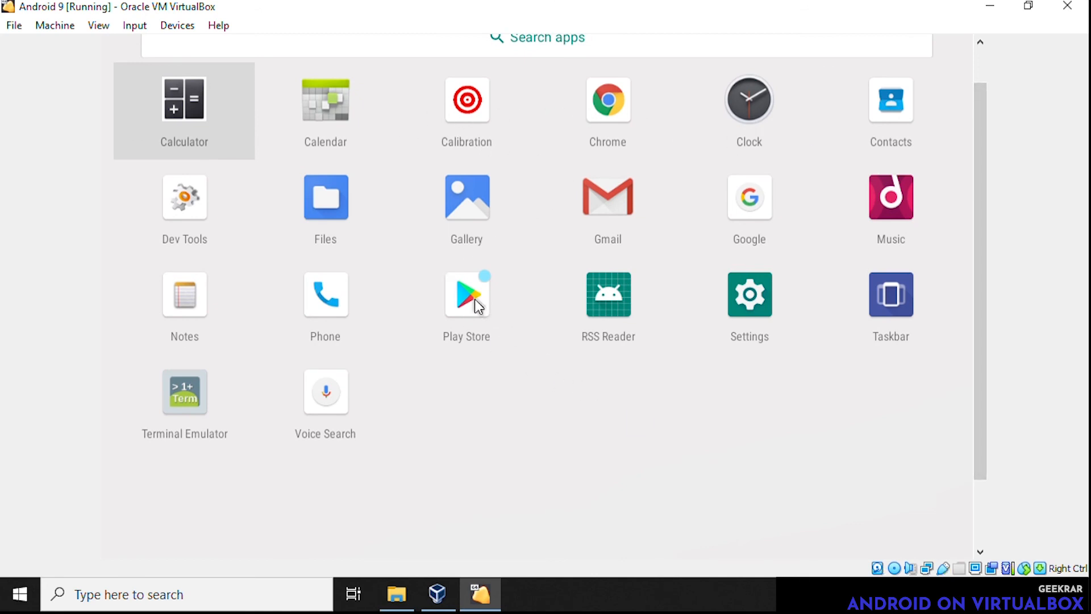
mouse_move(933, 314)
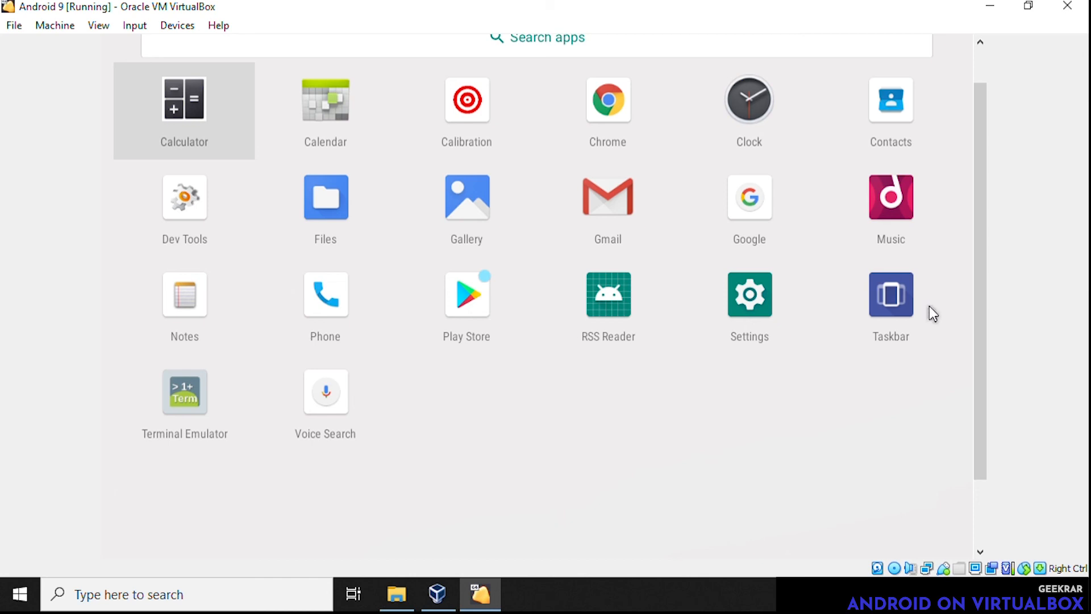
mouse_move(341, 243)
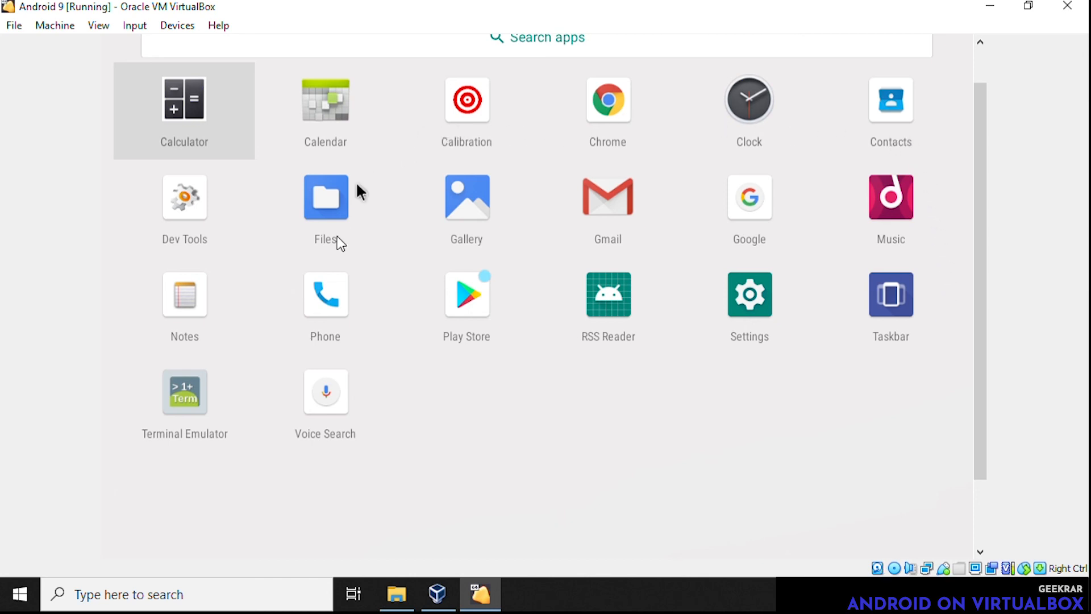